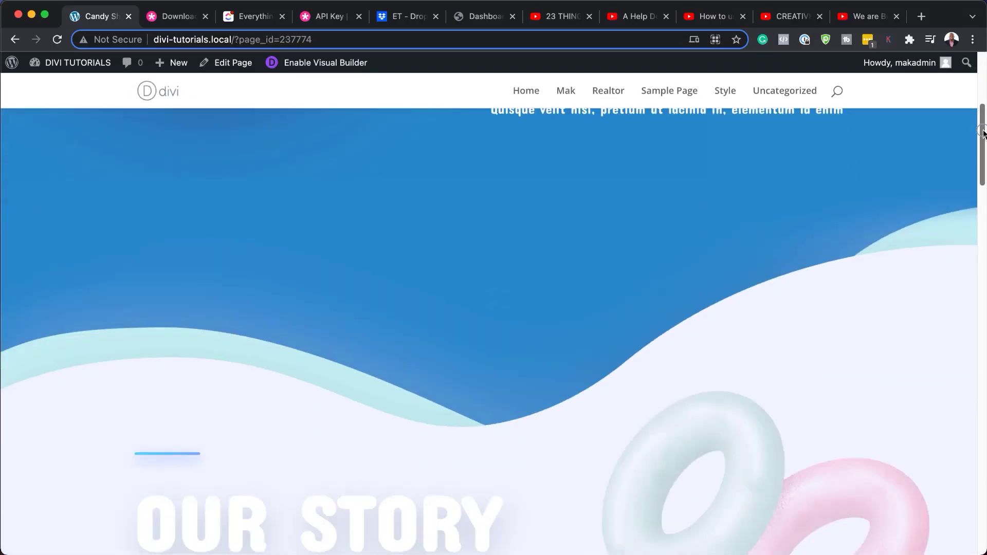
Review the Candy Shop page down to Services, then switch to the style guide article.
scroll(down, 3)
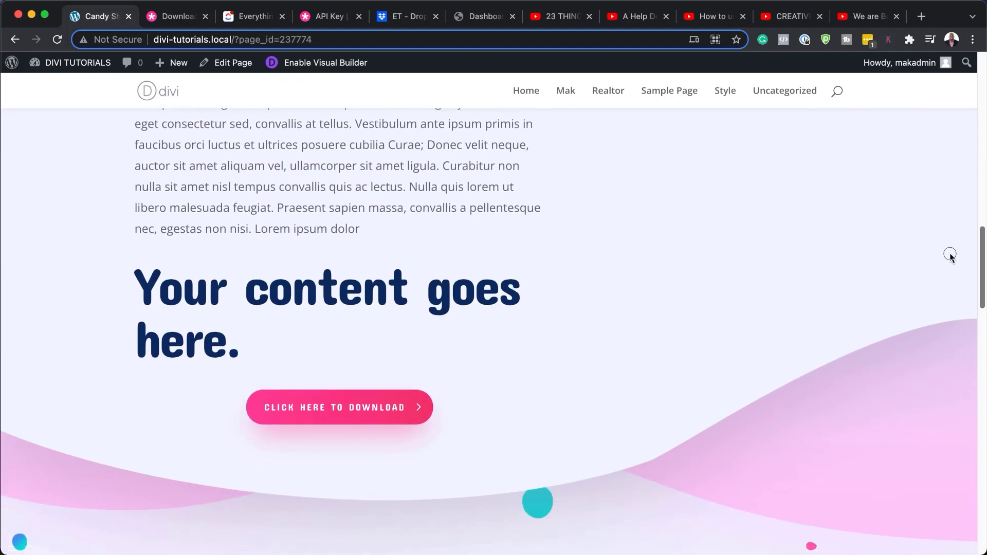
scroll(down, 3)
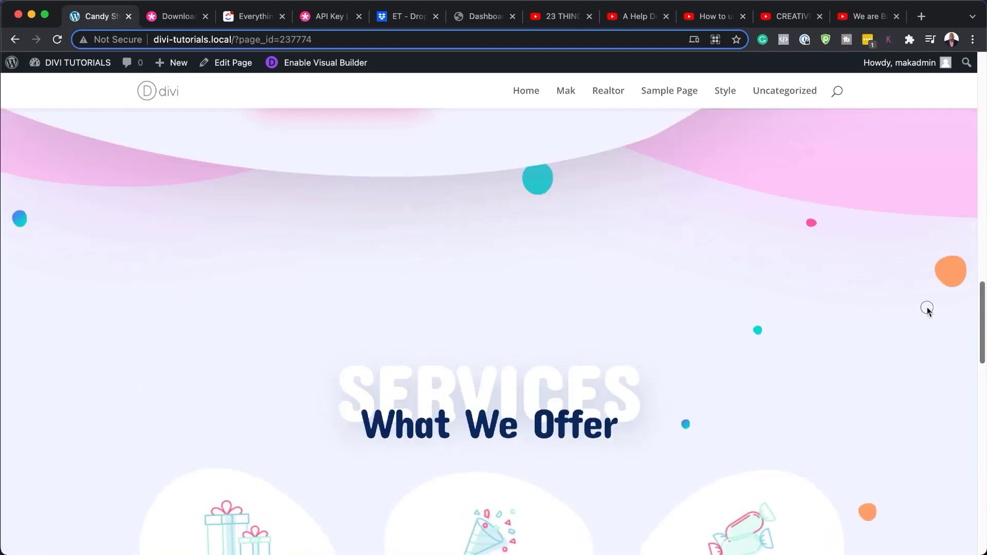
click(176, 16)
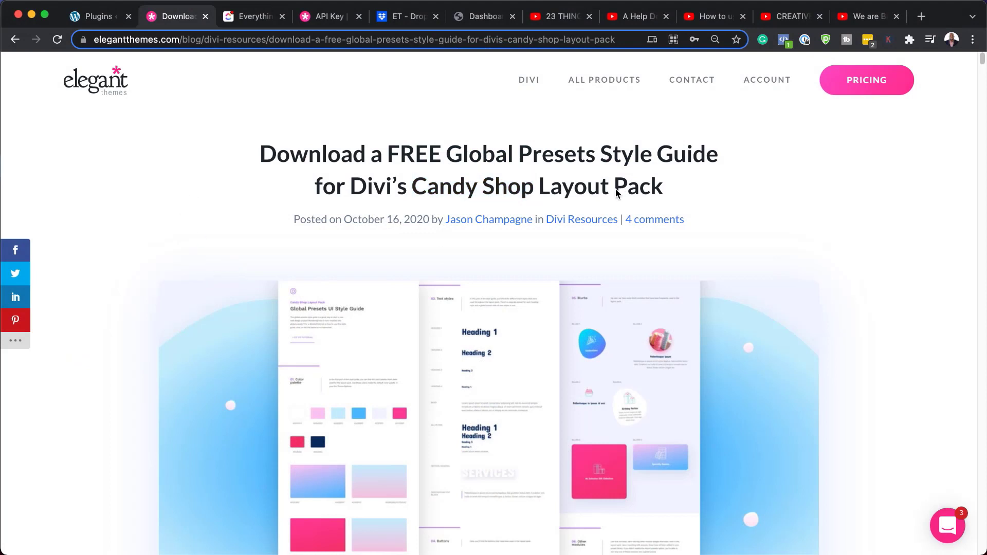
mouse_move(908, 206)
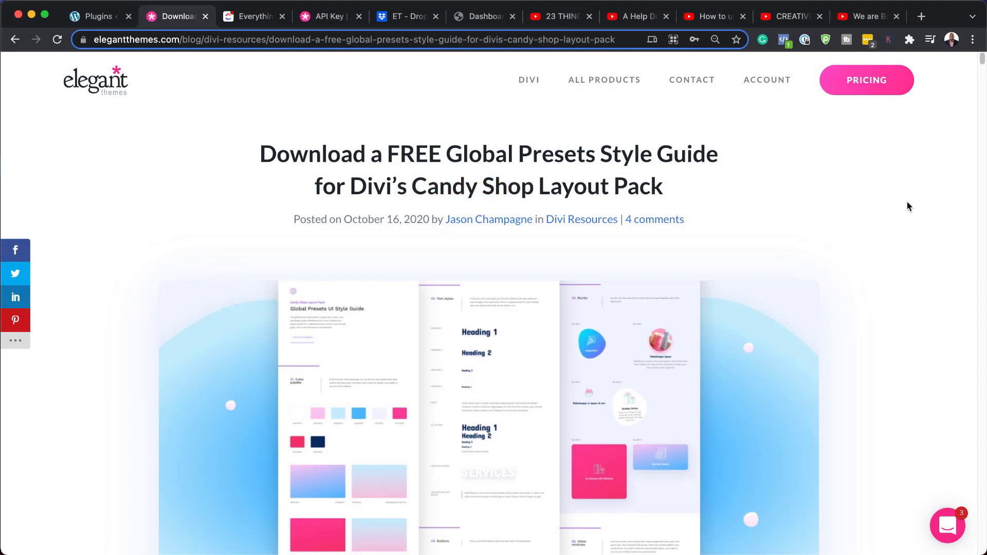
Bring the 'Check Out The Global Presets Style Guide Below' banner into view.
scroll(down, 3)
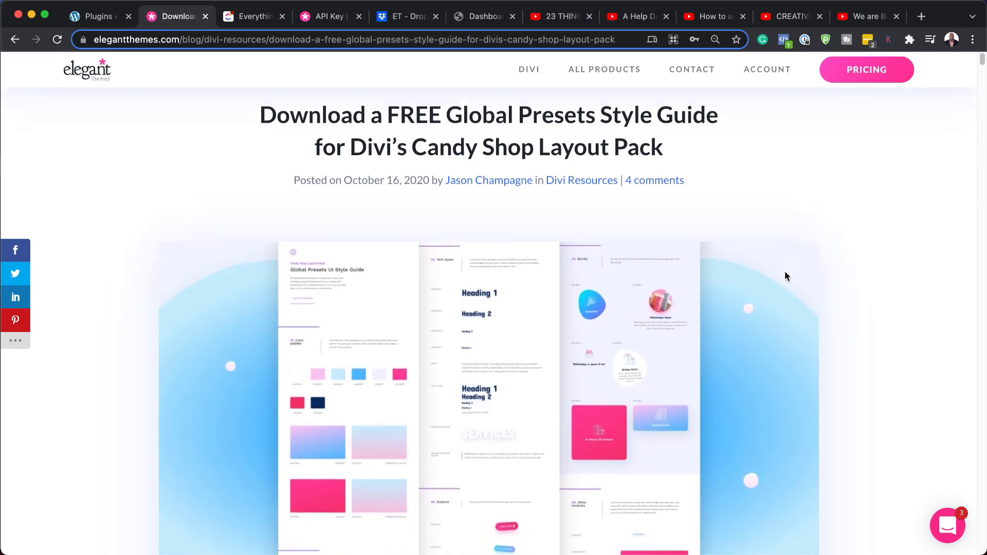
scroll(down, 3)
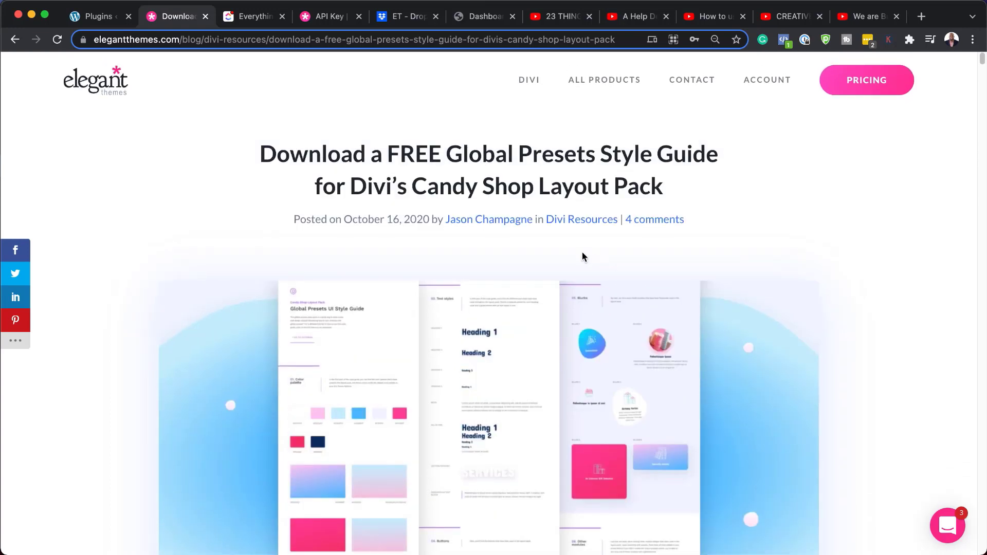
scroll(down, 3)
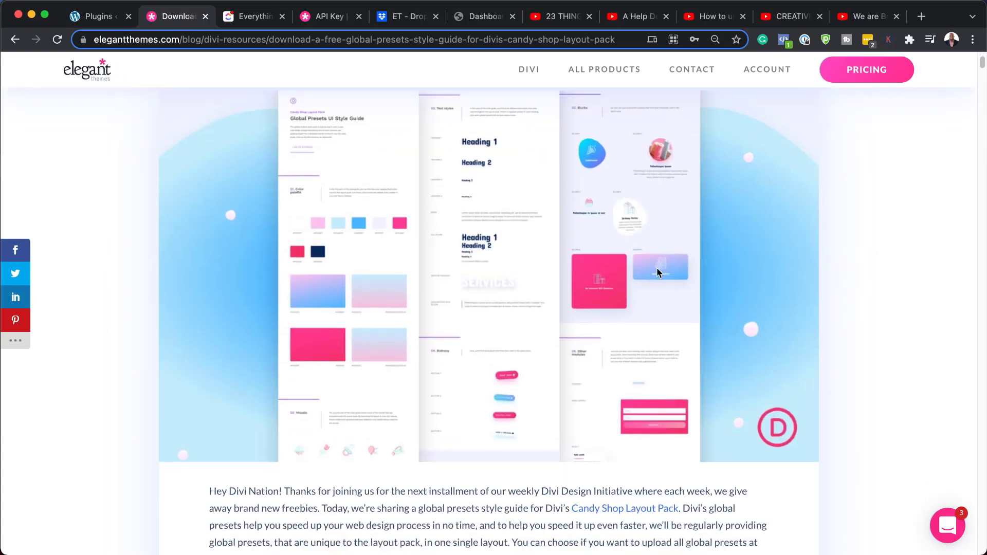
scroll(down, 3)
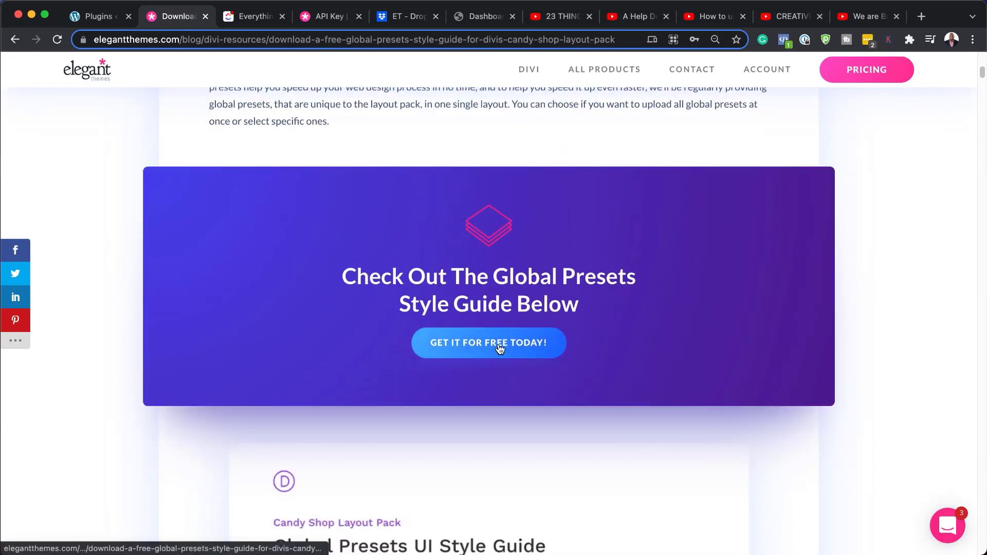
Sign up with the email address in the free download form and download the style guide files.
click(487, 342)
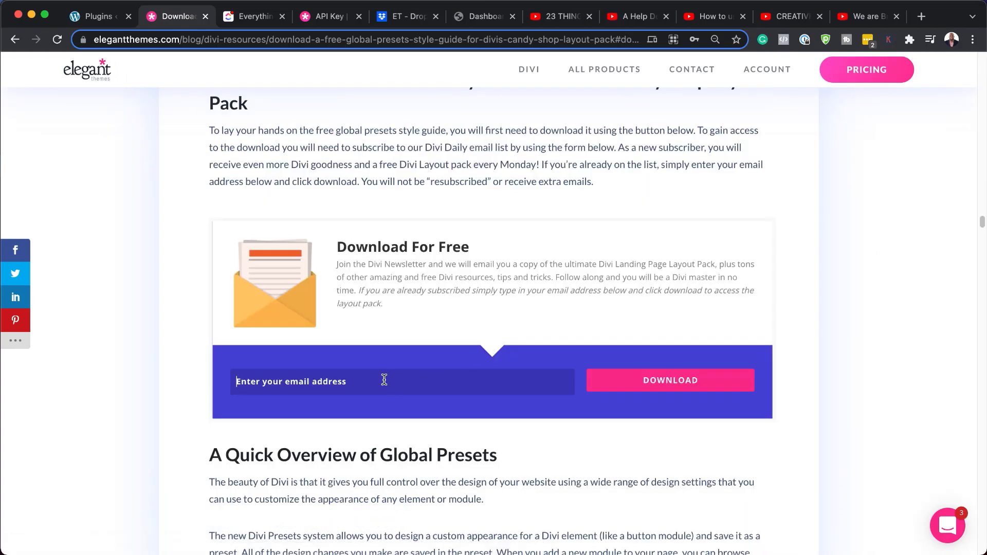
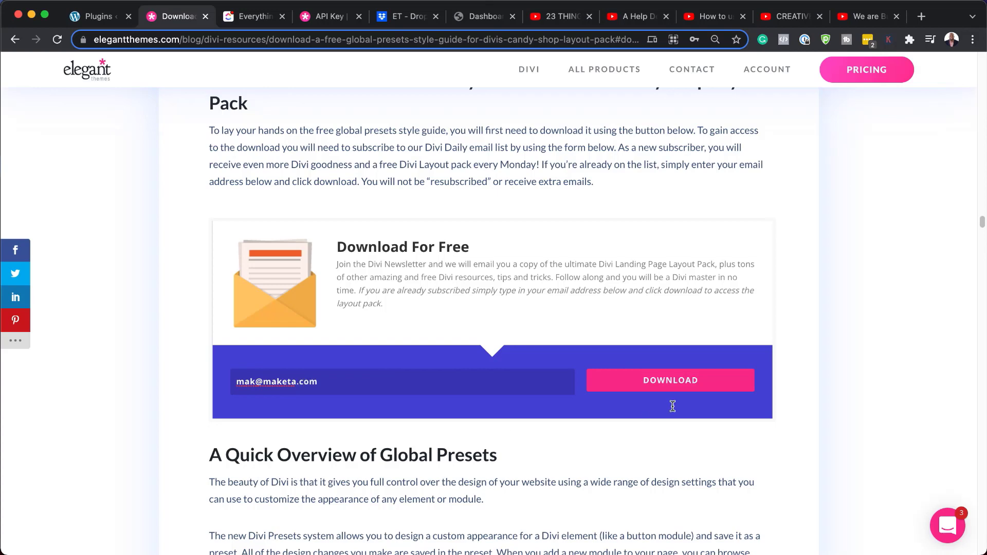
click(669, 381)
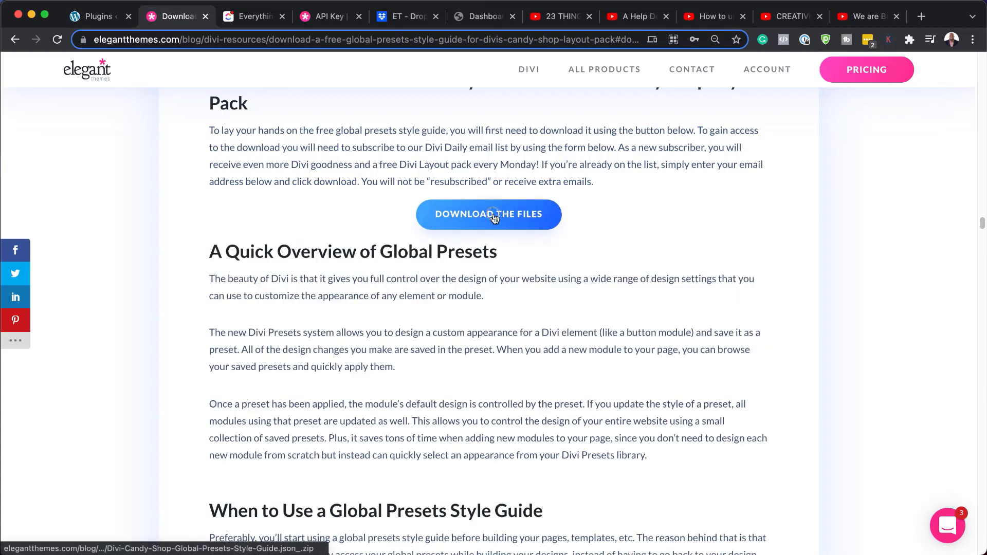
click(488, 214)
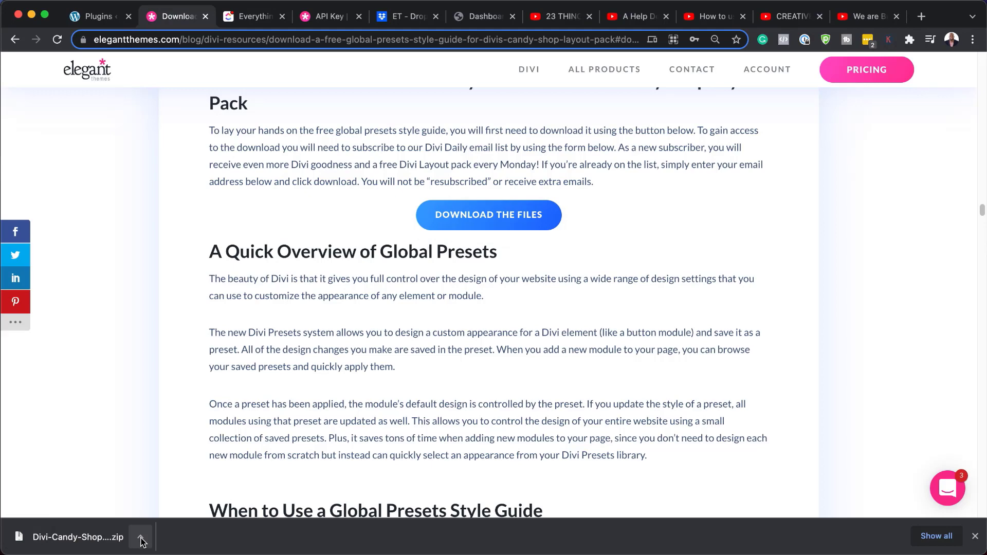
Reveal the downloaded Candy Shop style guide zip in Finder's Downloads.
click(141, 540)
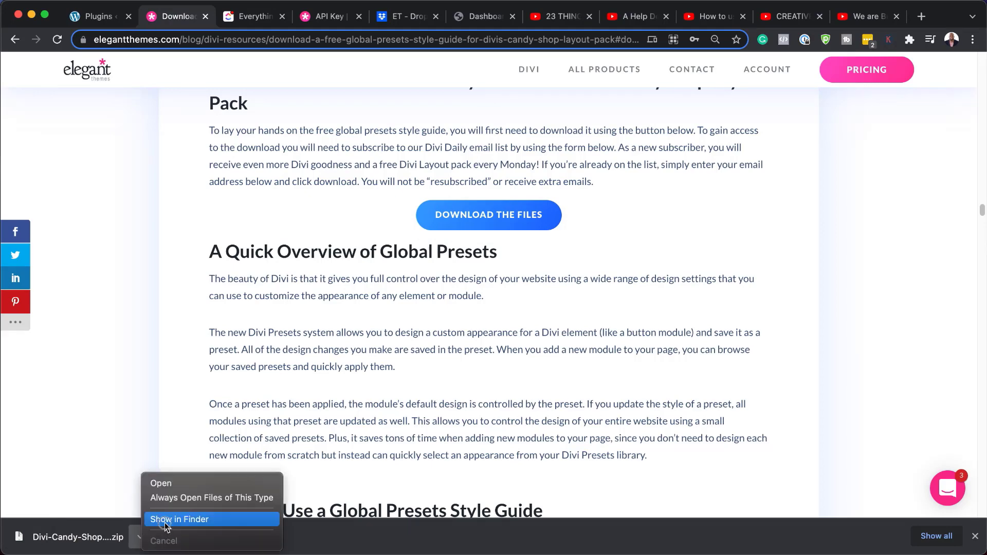
click(180, 518)
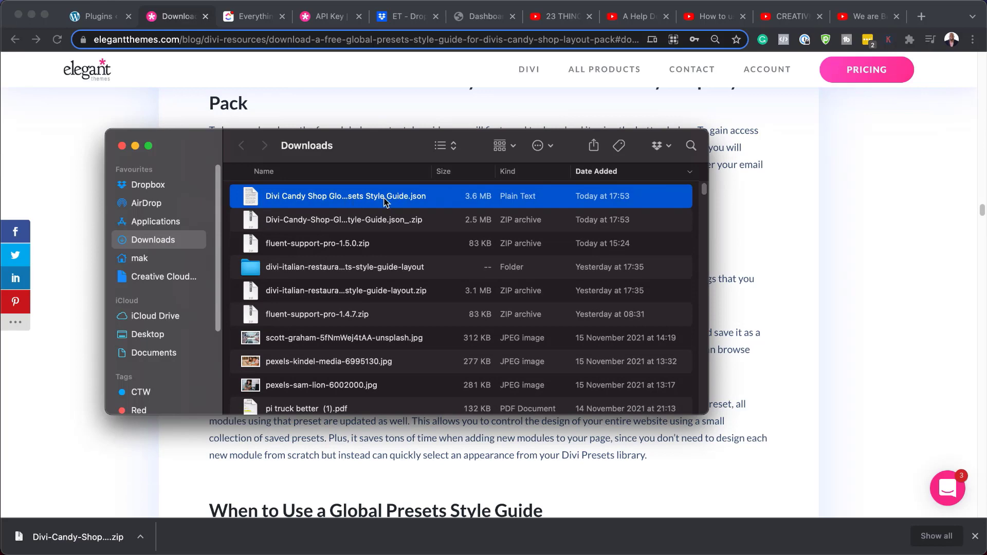
mouse_move(386, 178)
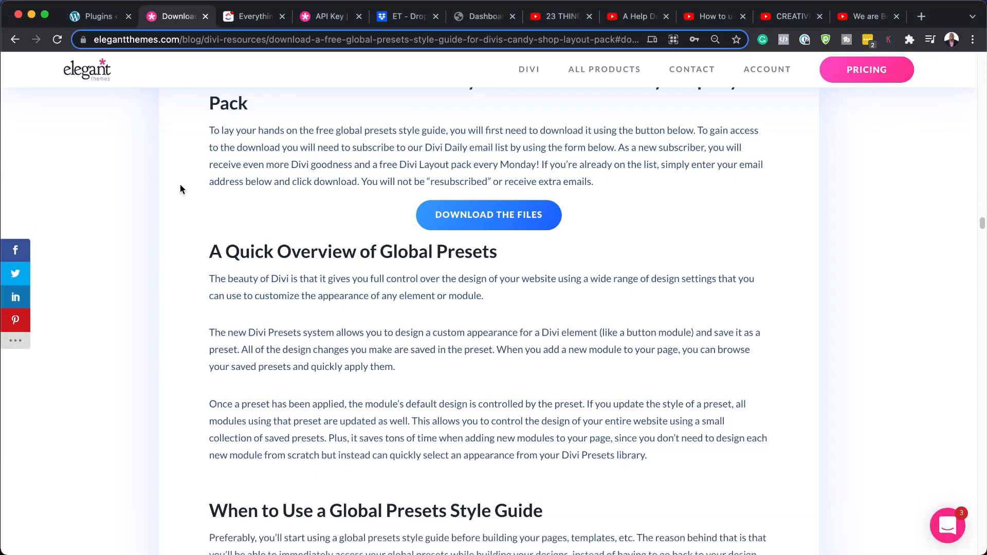
In the Divi Library, move the Italian restaurant style guide layout to the Trash.
click(98, 16)
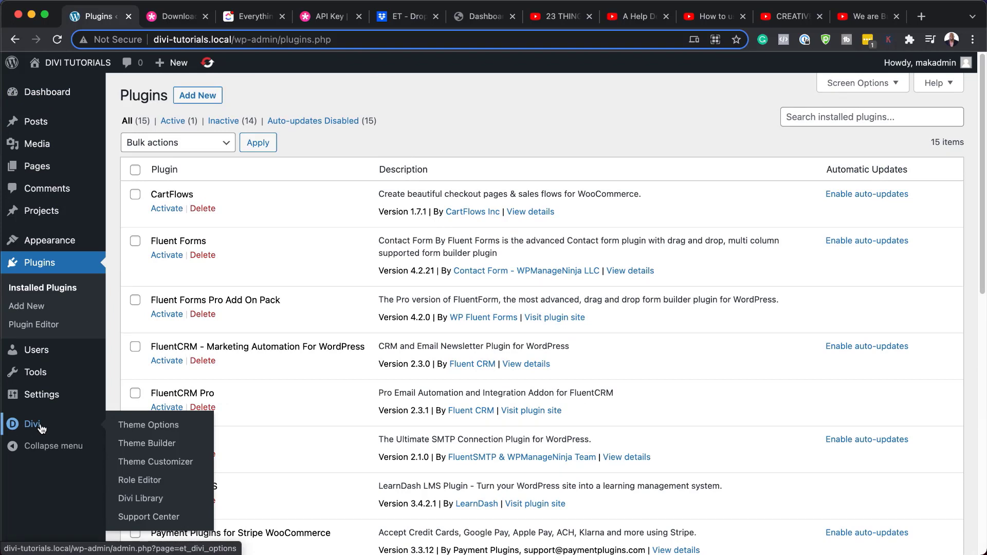
mouse_move(148, 424)
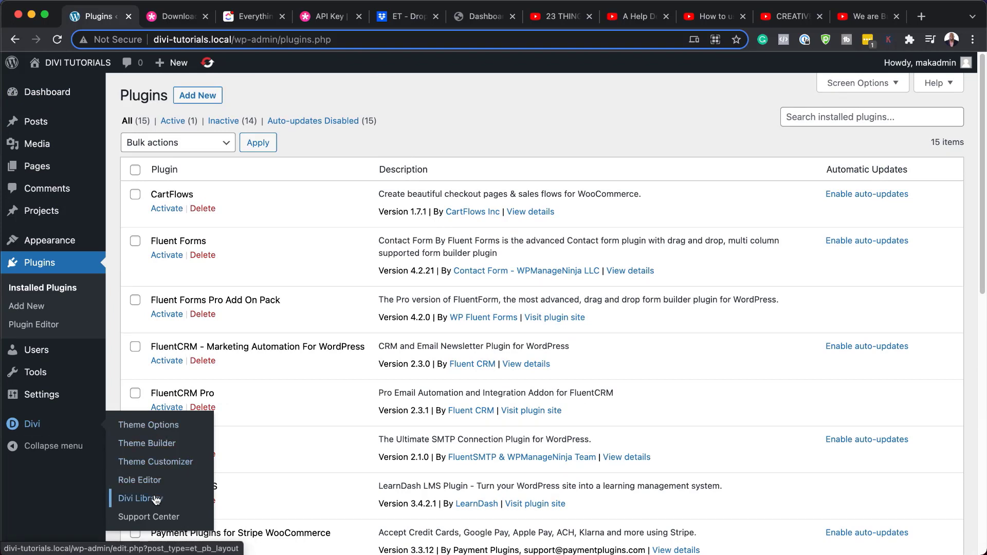
click(139, 498)
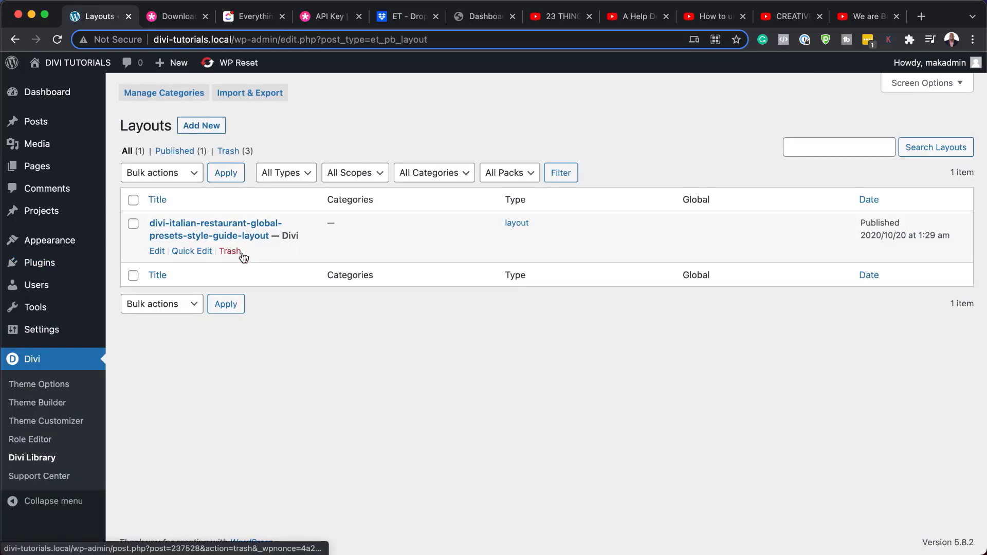
click(230, 251)
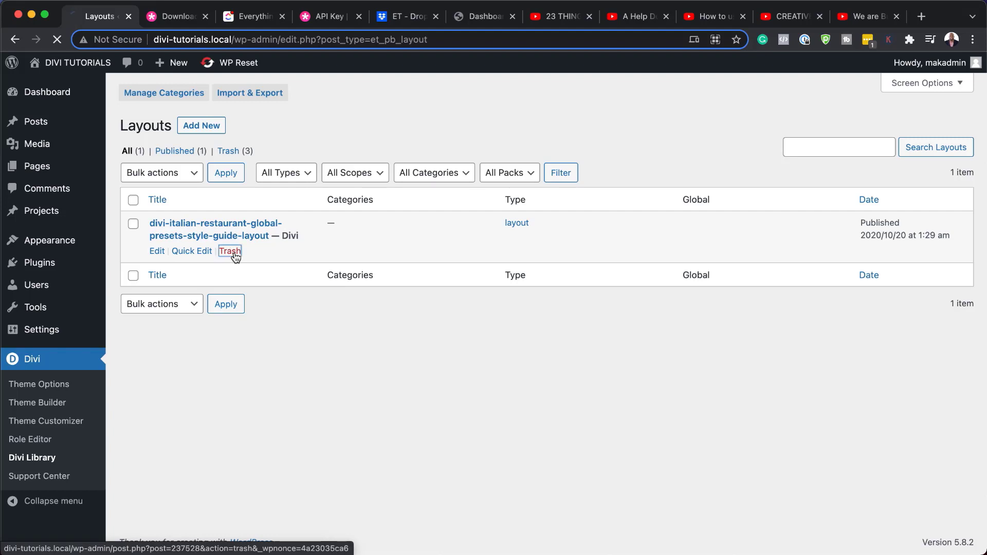
click(229, 251)
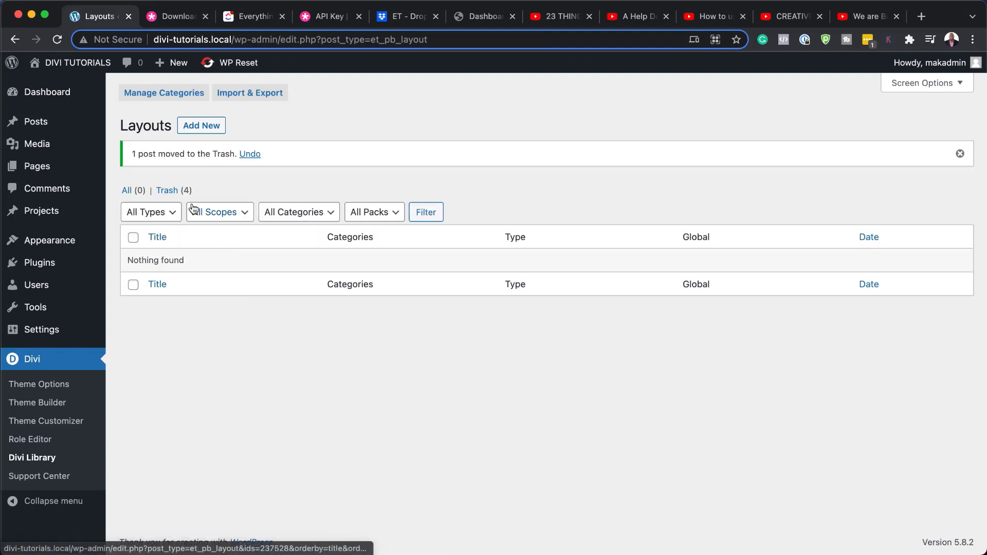
Import the downloaded Candy Shop style guide JSON with Import Presets checked.
click(249, 93)
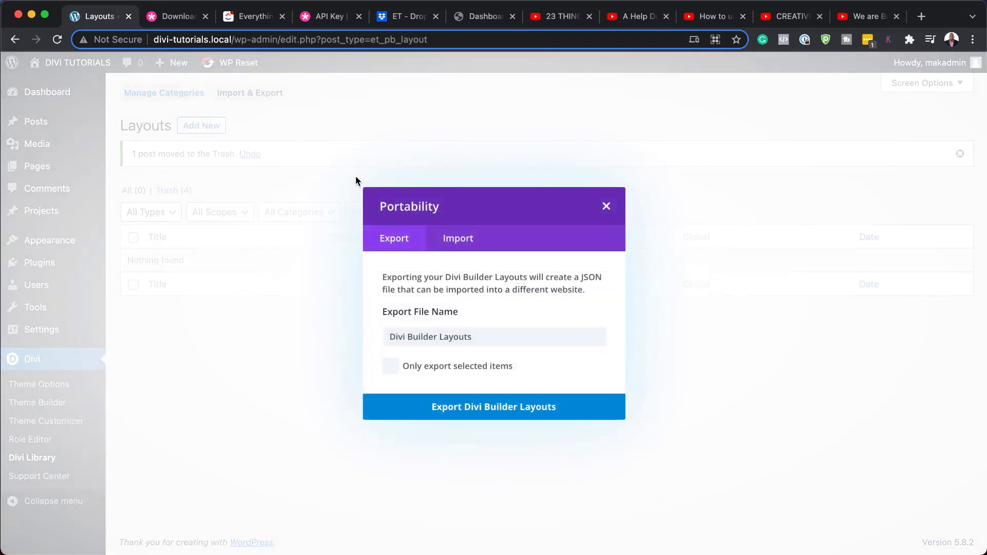
click(458, 238)
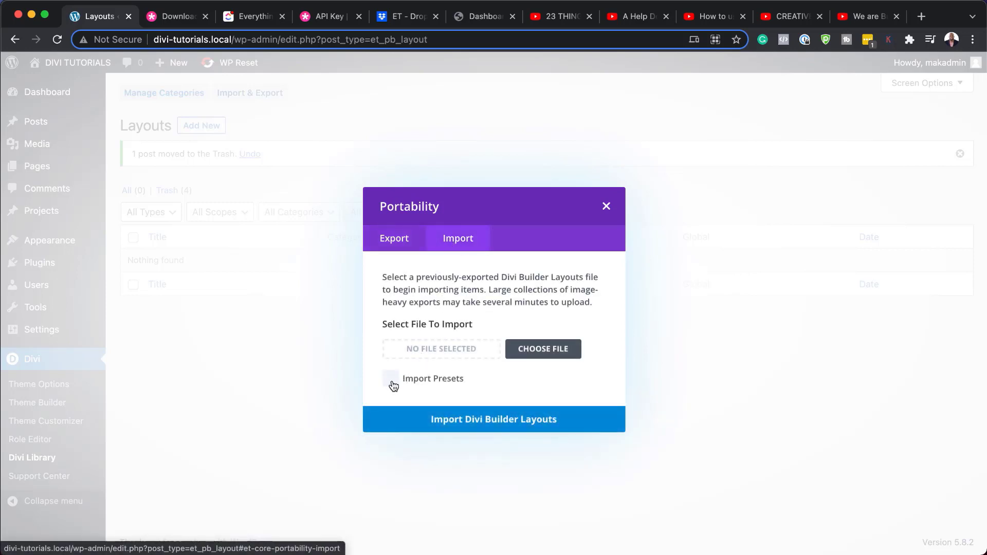
click(390, 378)
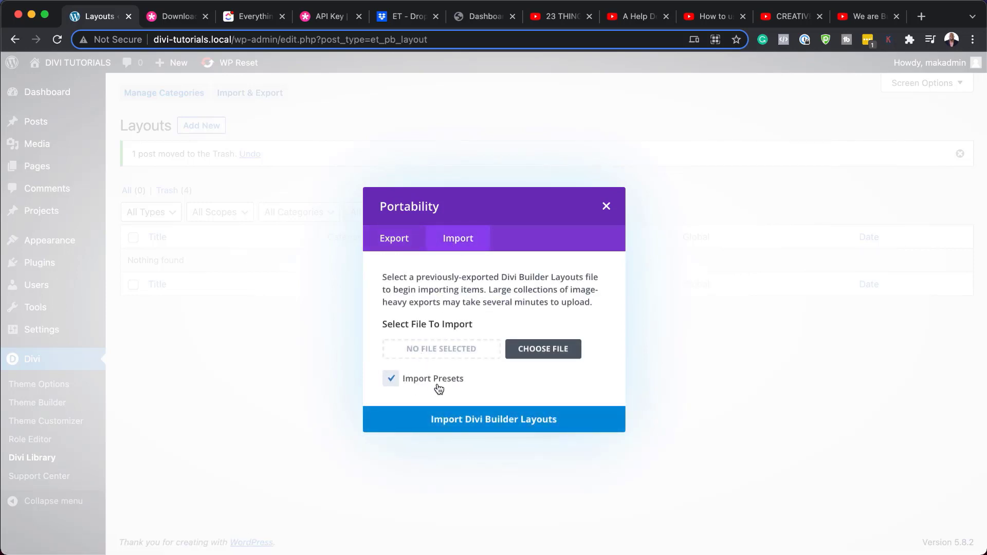
click(542, 349)
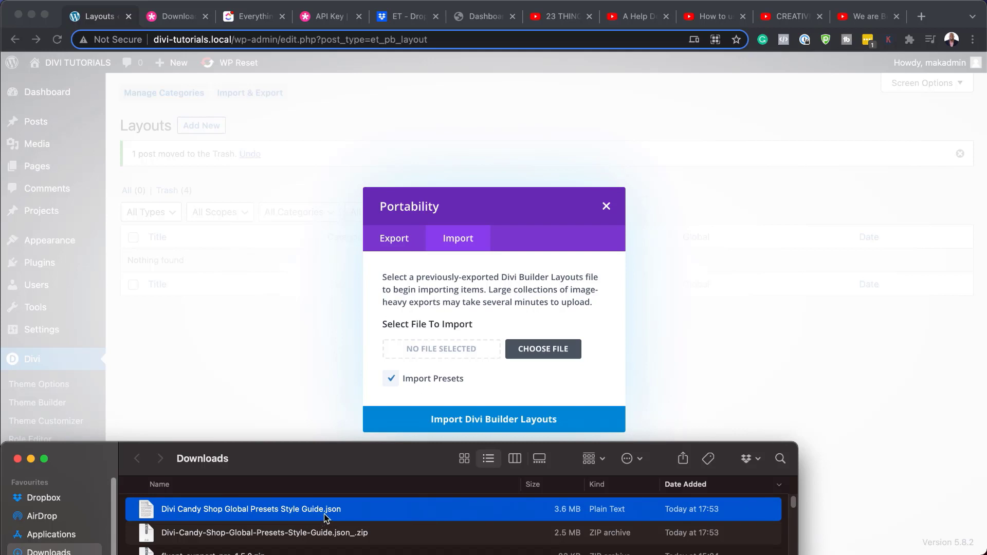
mouse_move(149, 540)
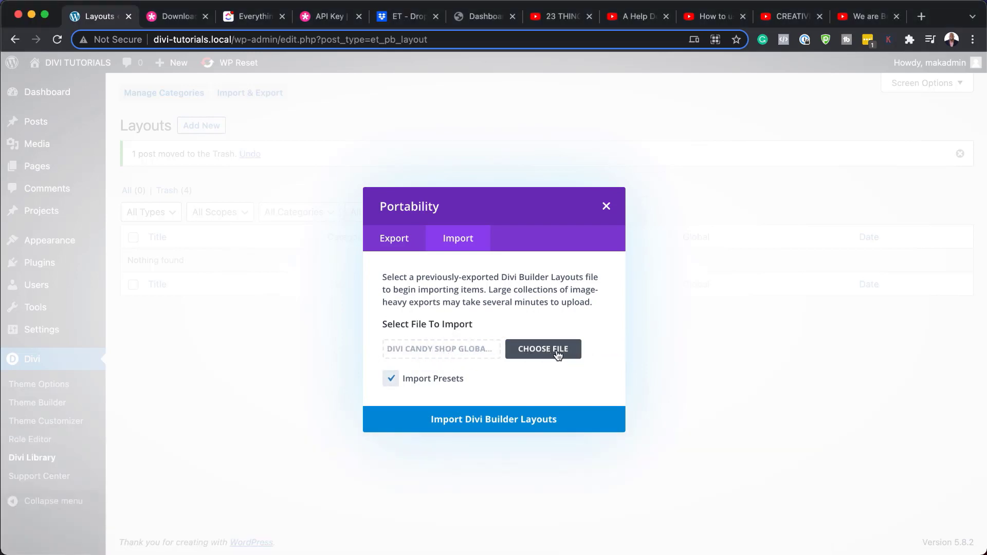
mouse_move(565, 398)
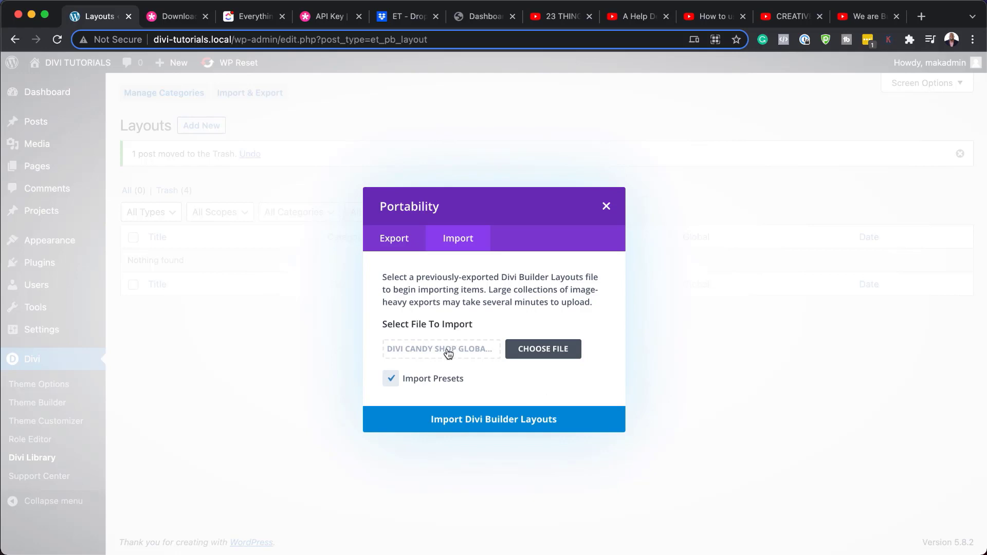
click(493, 419)
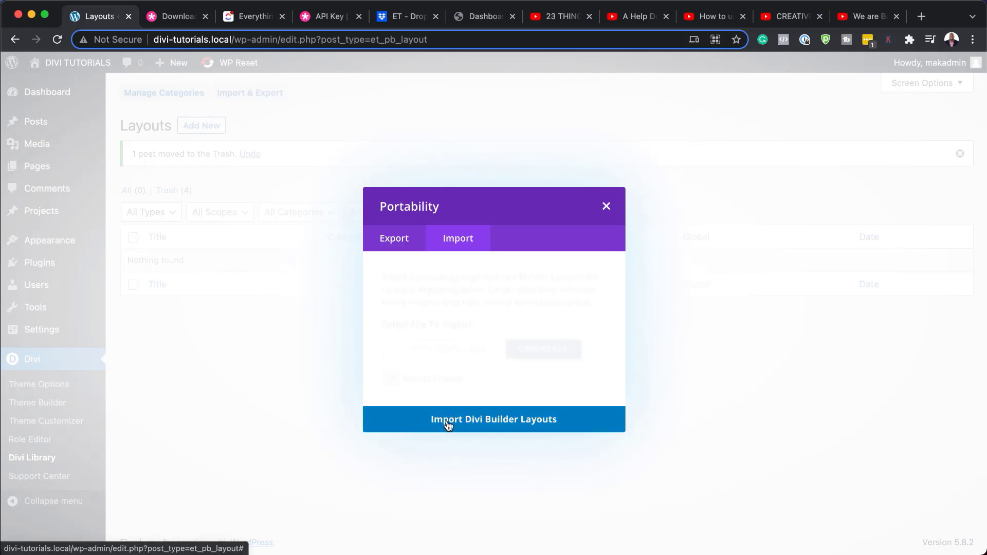
click(493, 420)
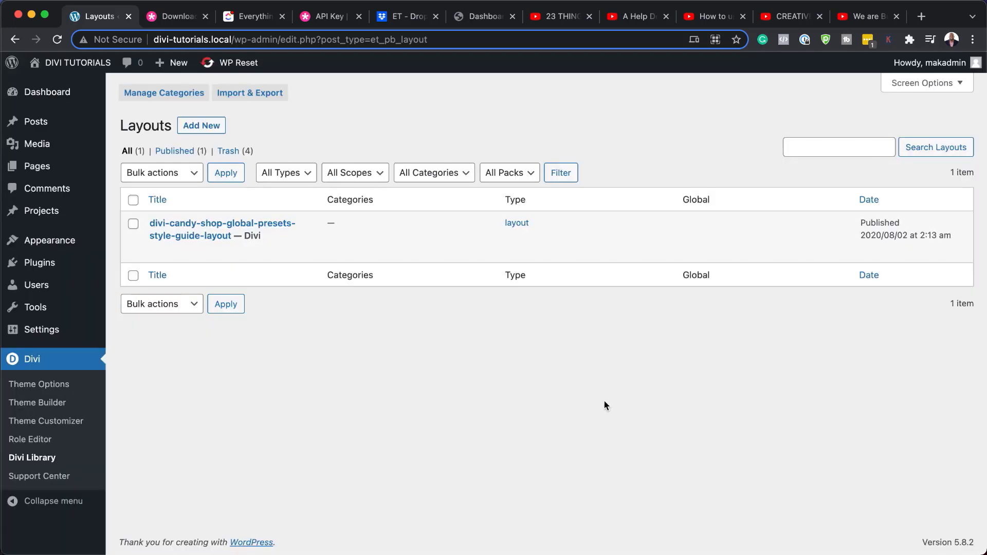
mouse_move(217, 233)
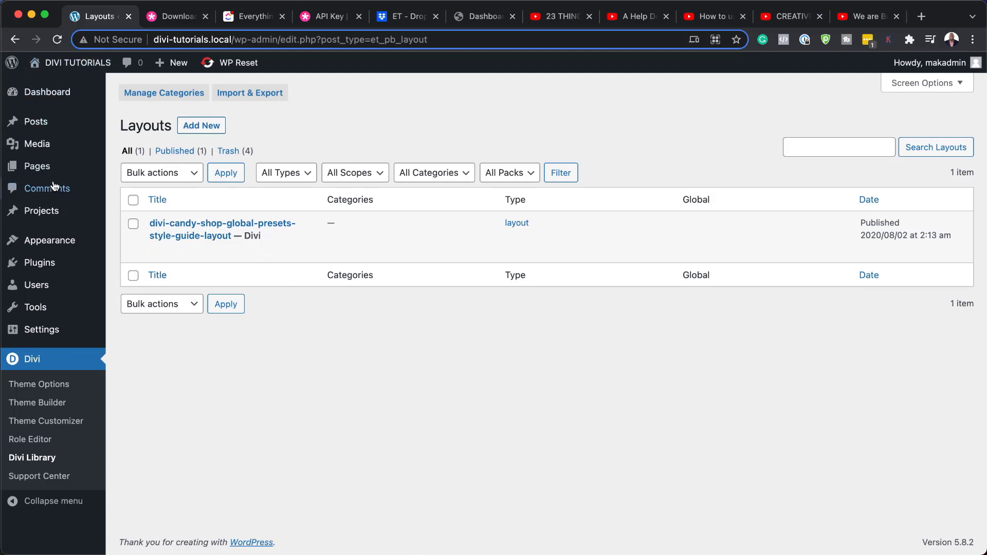
mouse_move(37, 166)
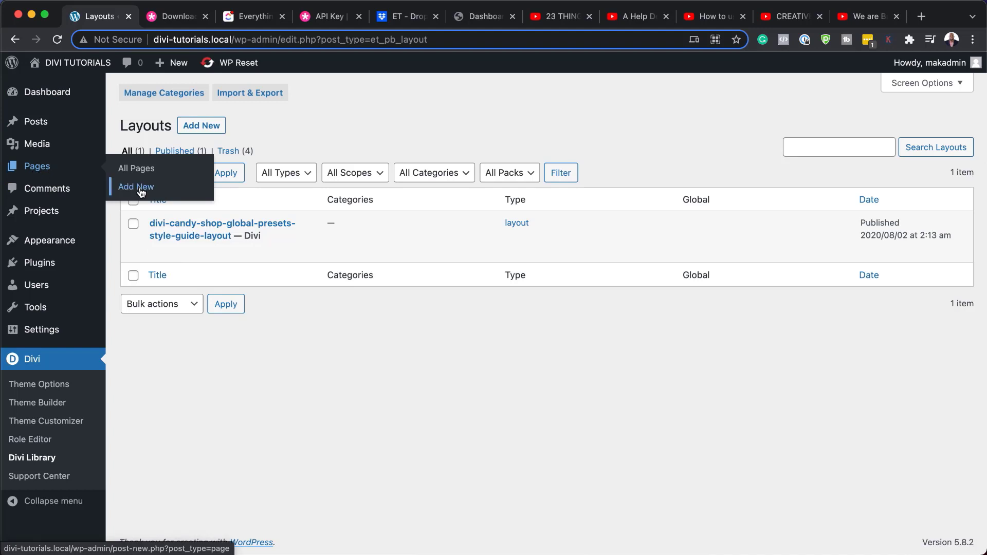
Add a new page from the Pages admin menu.
click(136, 187)
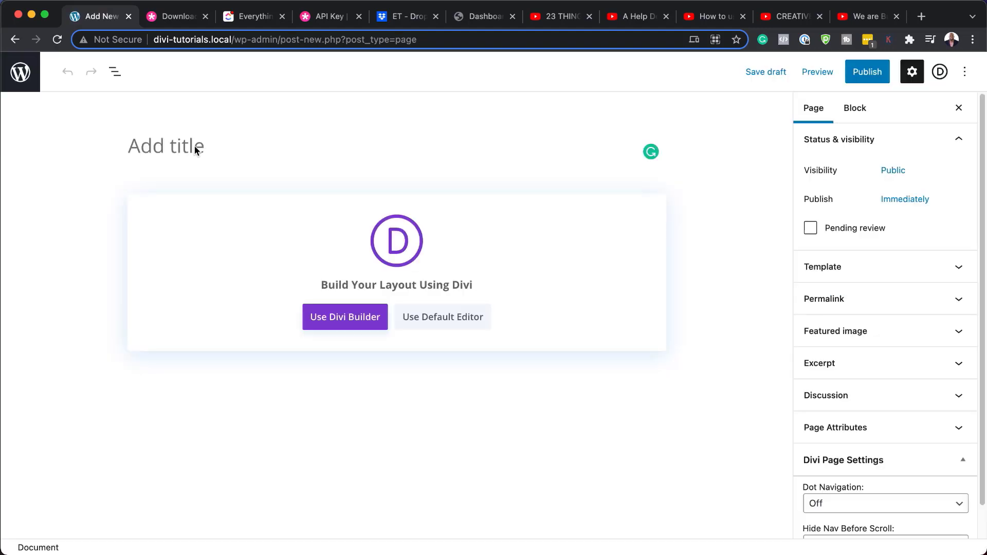
Title the page 'Candy Shop' and build it with the Divi Builder.
text(Candy Shop)
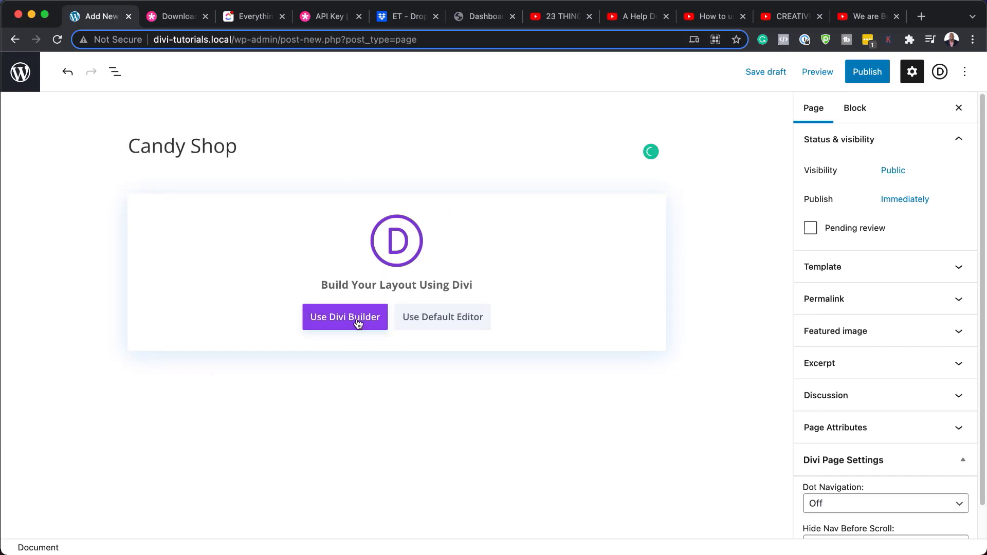
click(344, 317)
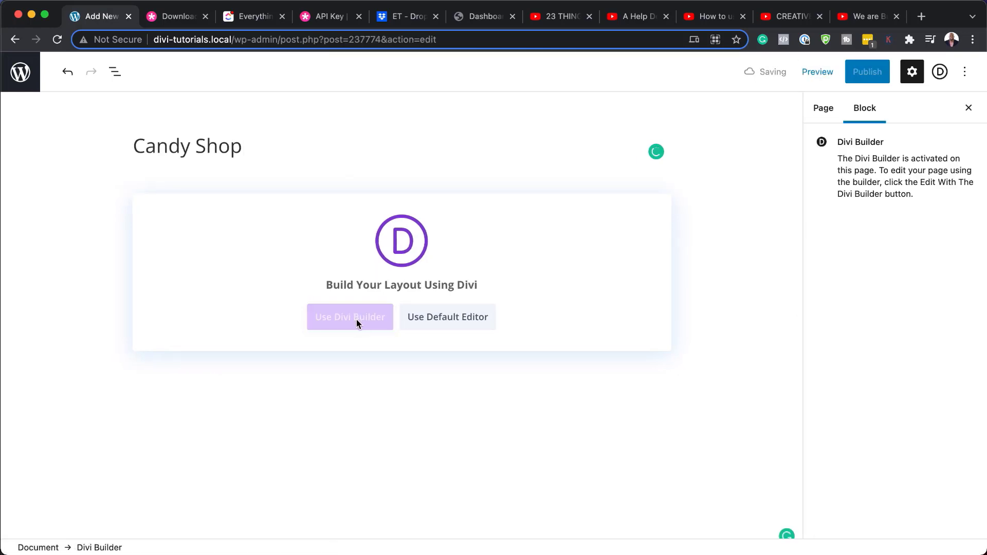
click(350, 317)
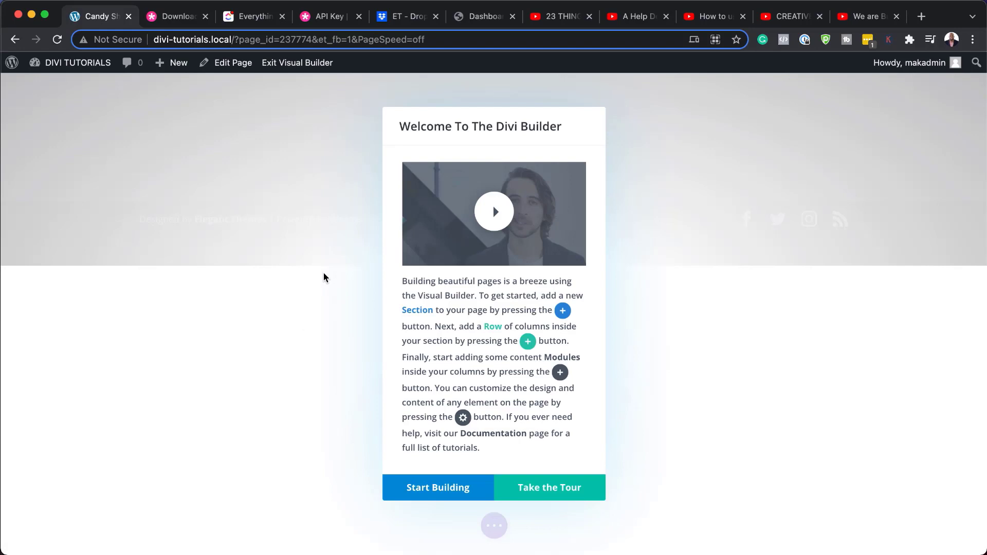
mouse_move(413, 484)
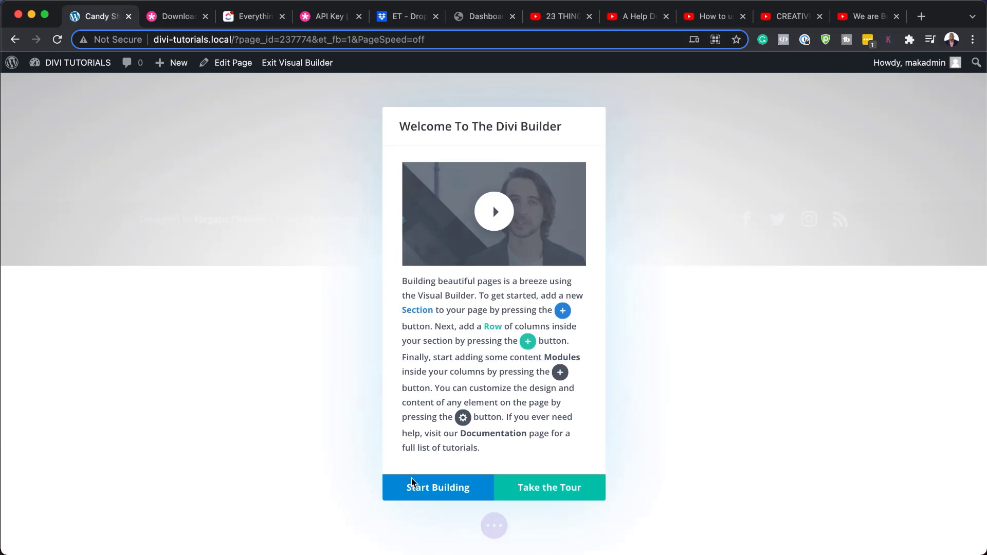
Start building past the Divi Builder welcome popup.
click(438, 487)
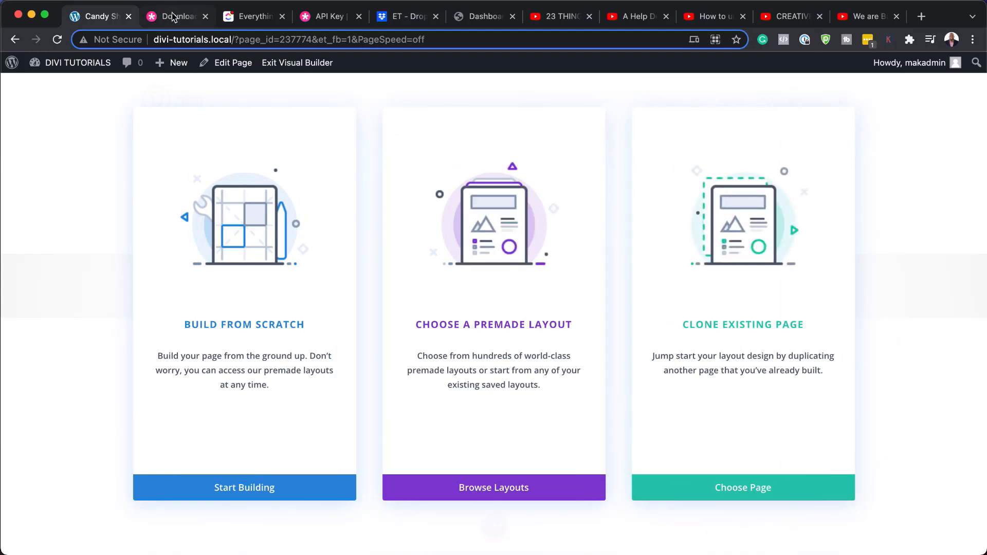
click(176, 15)
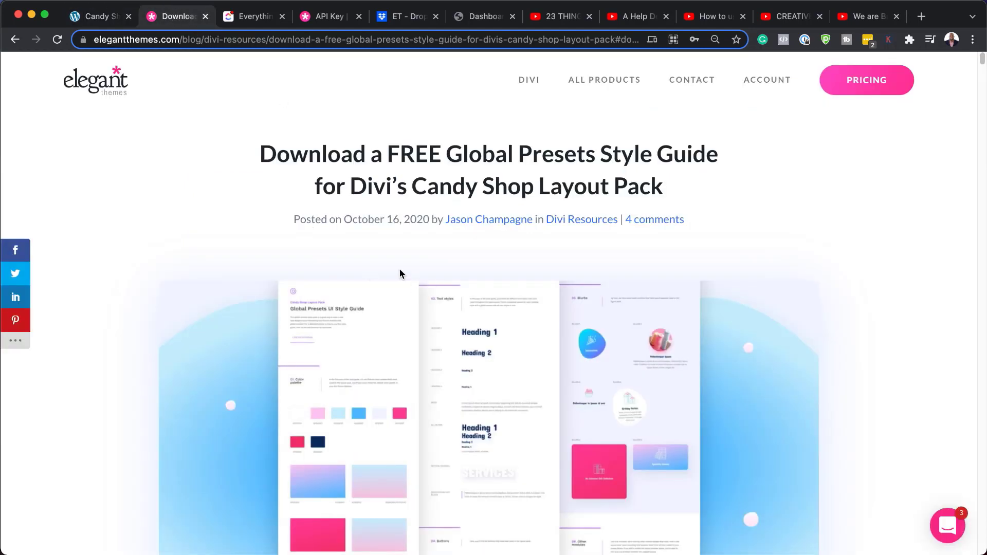
mouse_move(445, 168)
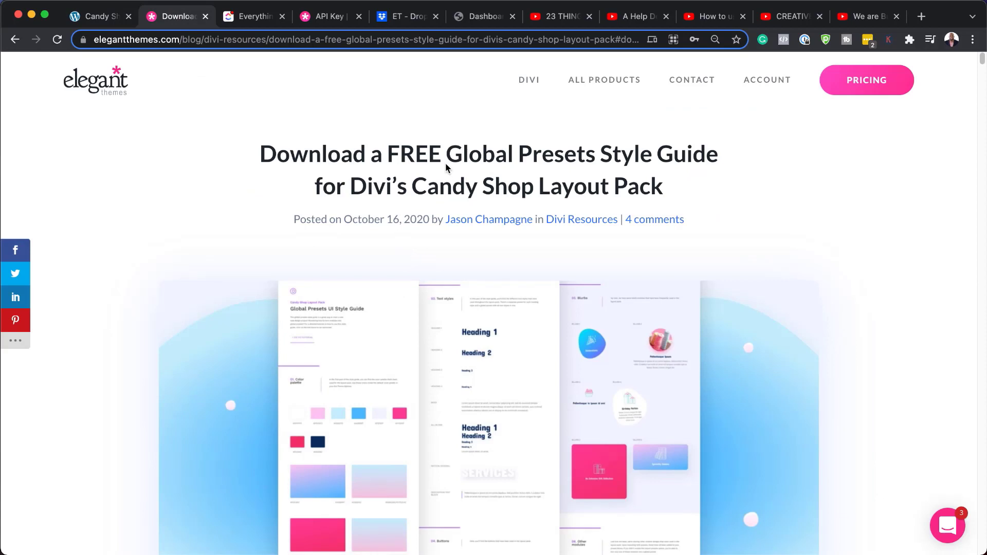
mouse_move(398, 192)
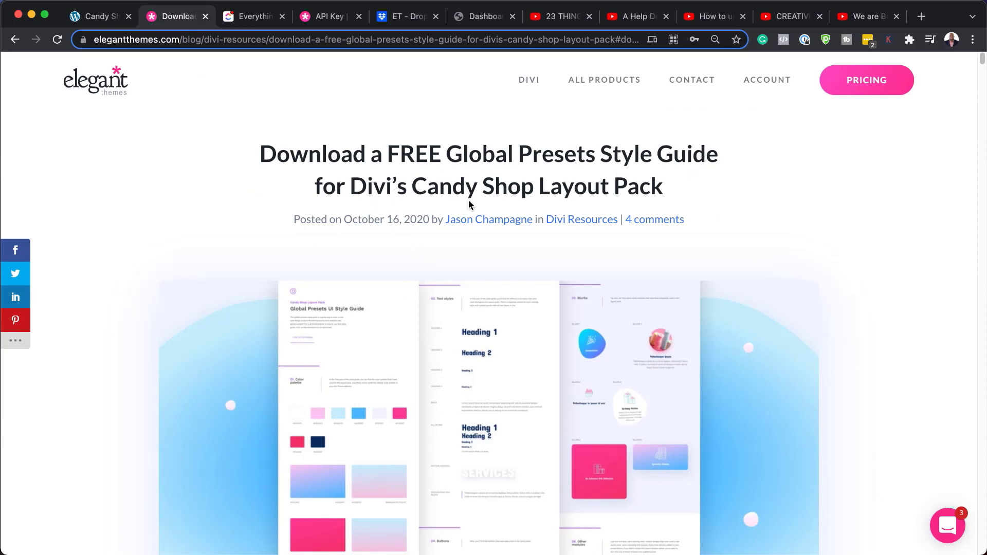
click(98, 16)
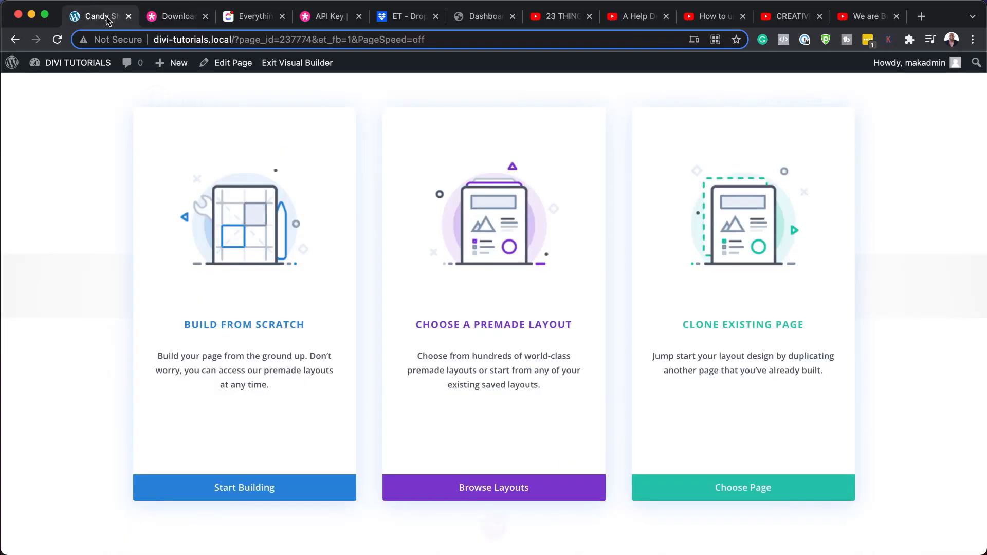
mouse_move(357, 149)
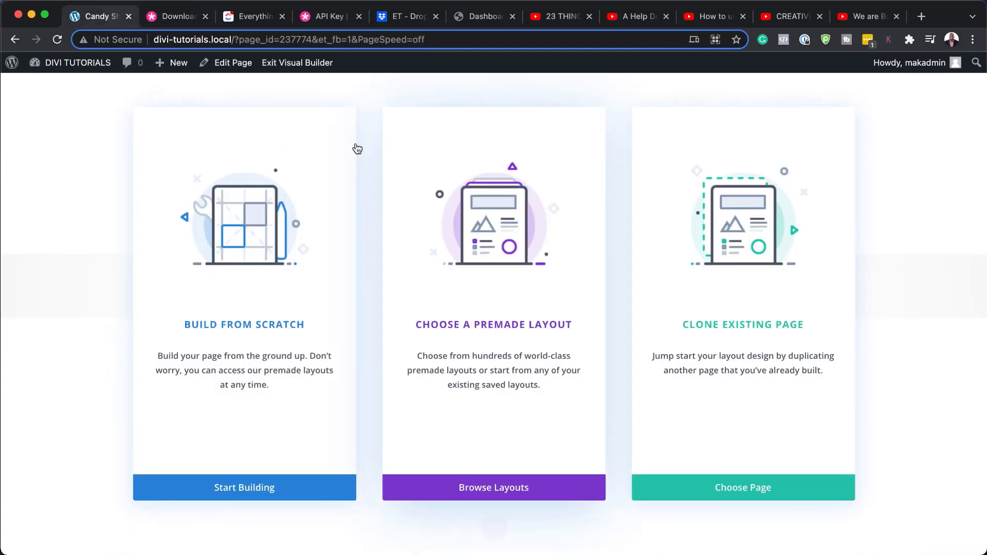
mouse_move(176, 16)
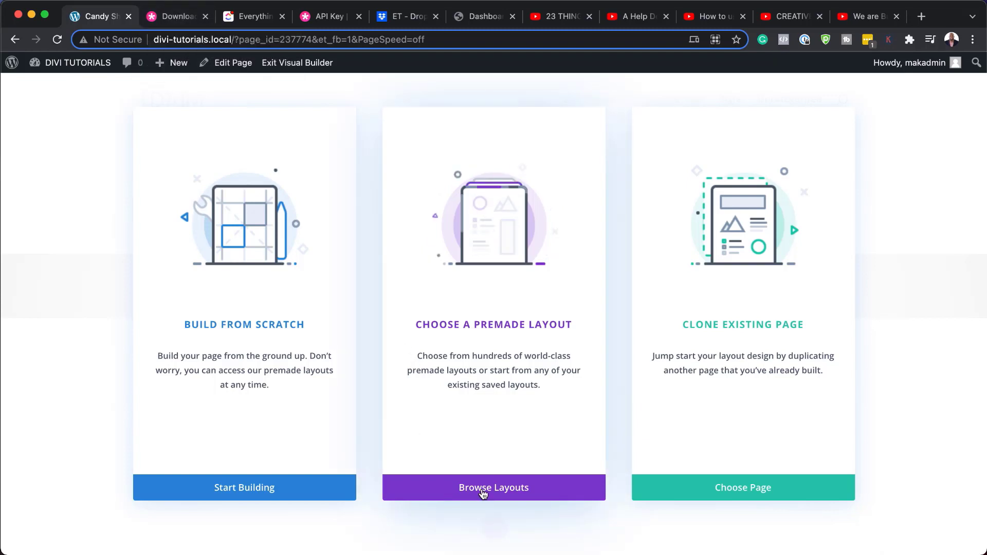
Browse premade layouts and search for 'Candy Shop'.
click(494, 488)
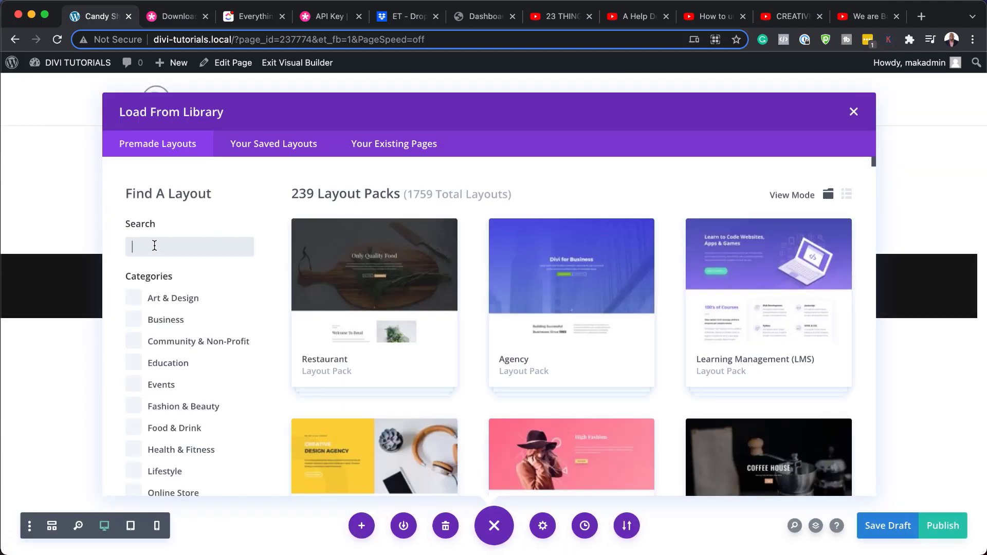
text(Candy Shop)
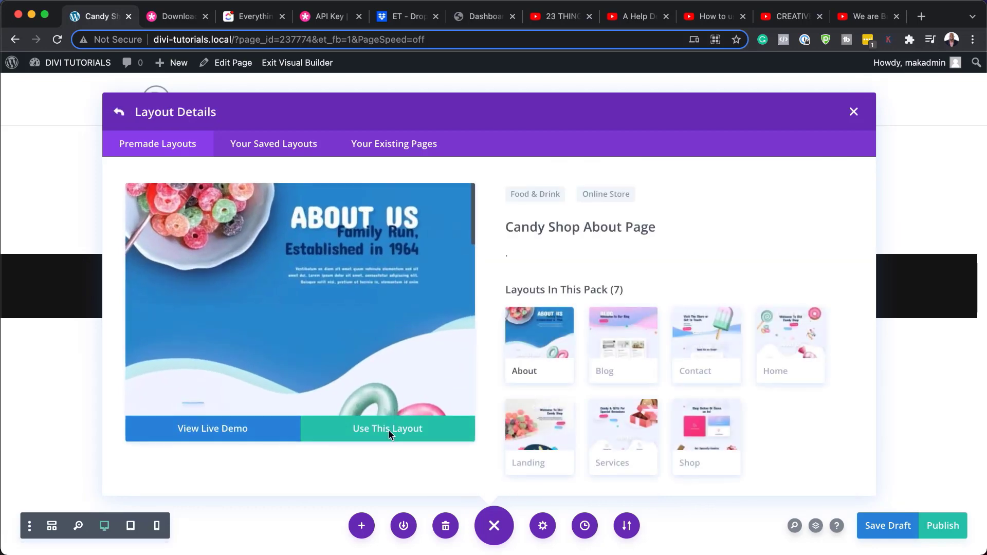
Load the Candy Shop About layout into the new page and publish it.
click(388, 429)
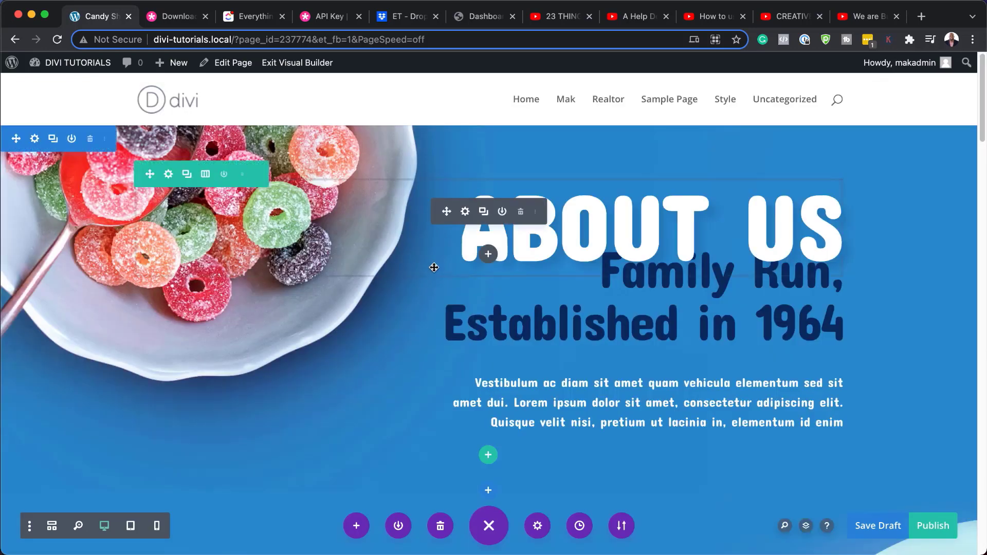
scroll(down, 3)
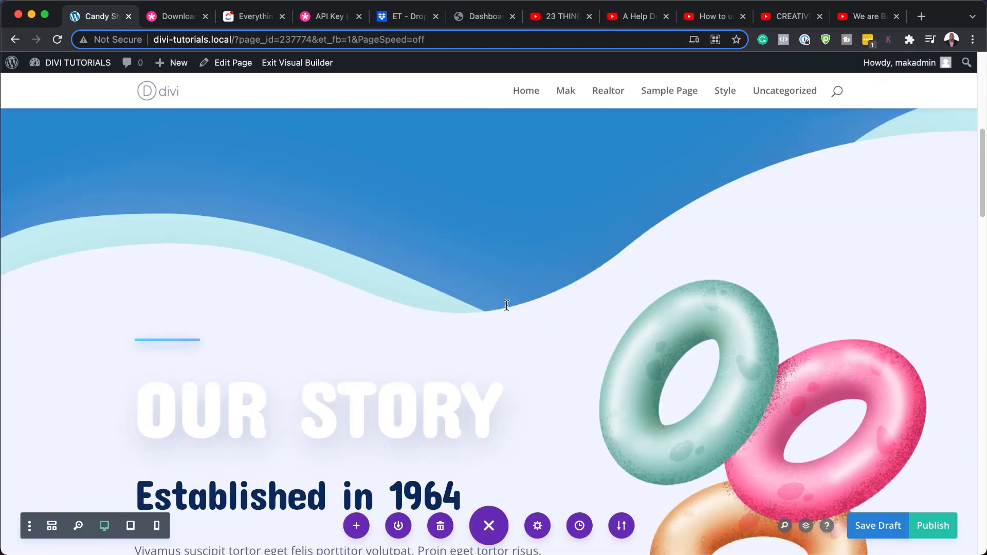
scroll(down, 3)
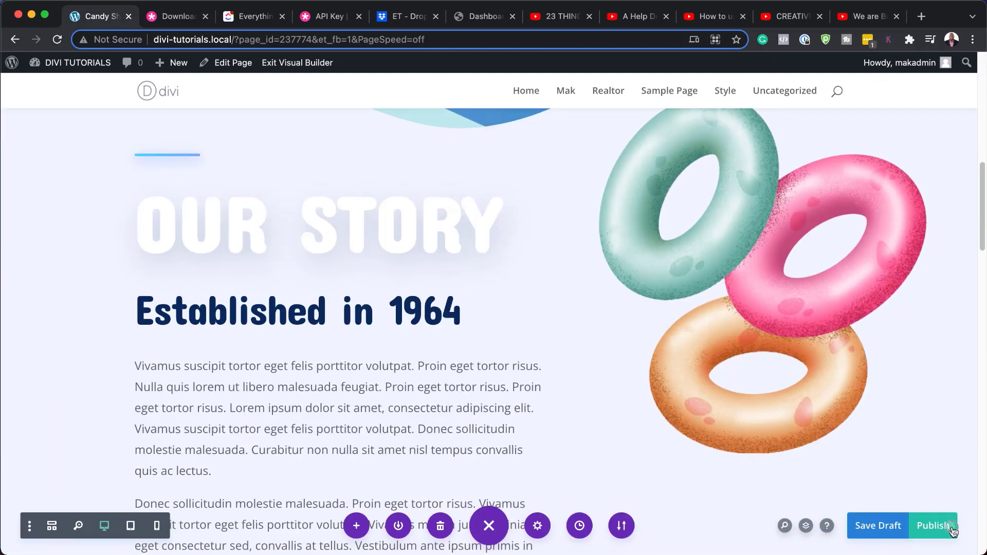
click(935, 525)
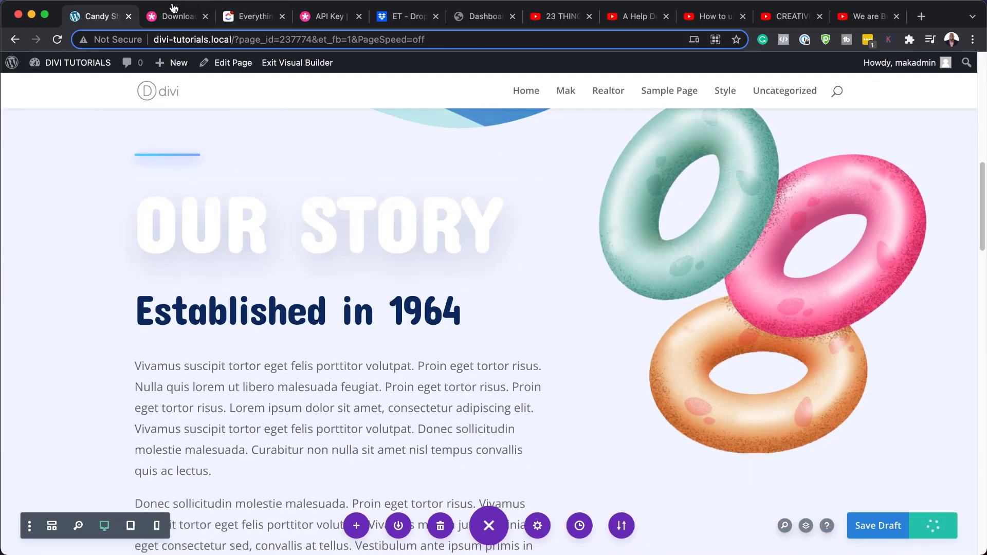
Scroll through the blog's Global Presets style guide: colour palette, text styles and button examples.
click(176, 15)
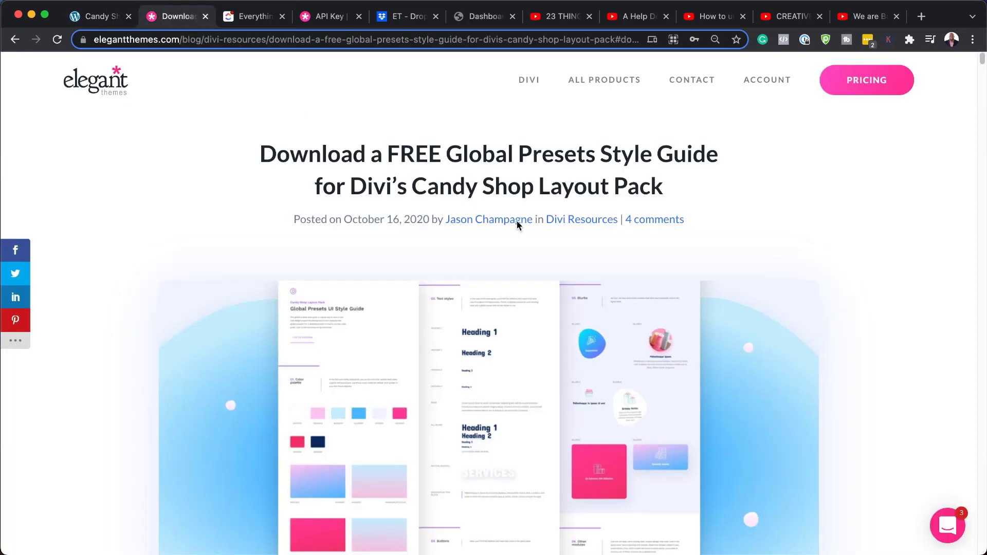
mouse_move(746, 192)
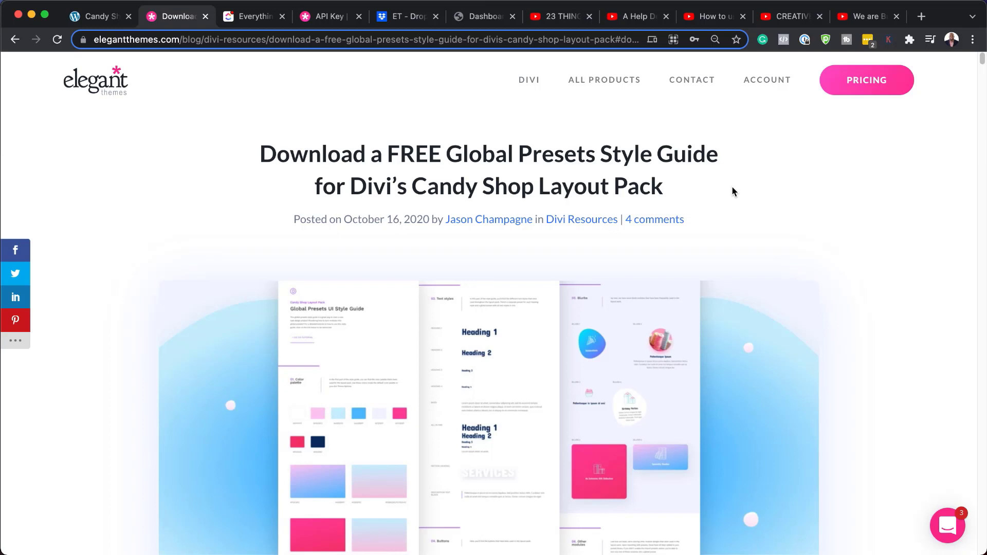
scroll(down, 3)
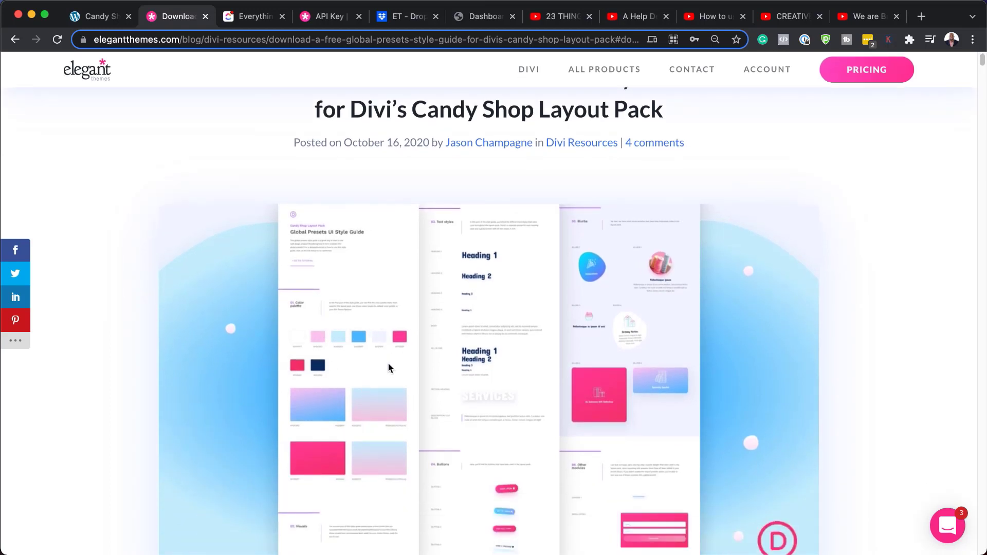
mouse_move(387, 341)
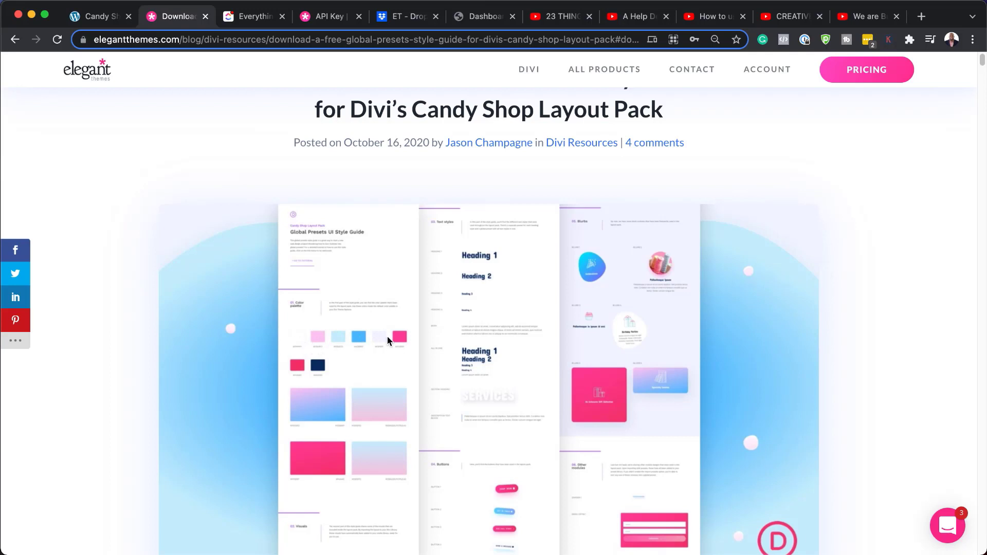
scroll(down, 3)
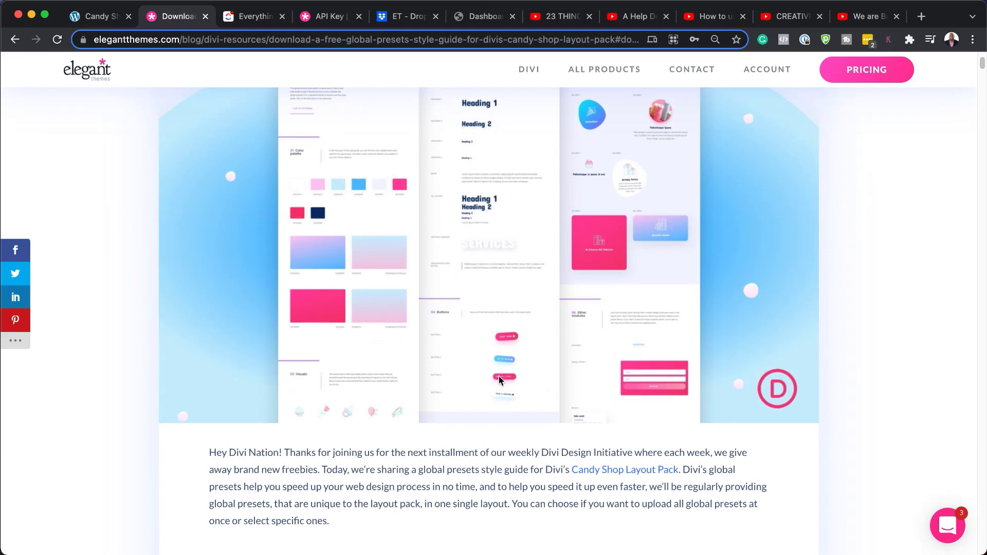
scroll(down, 3)
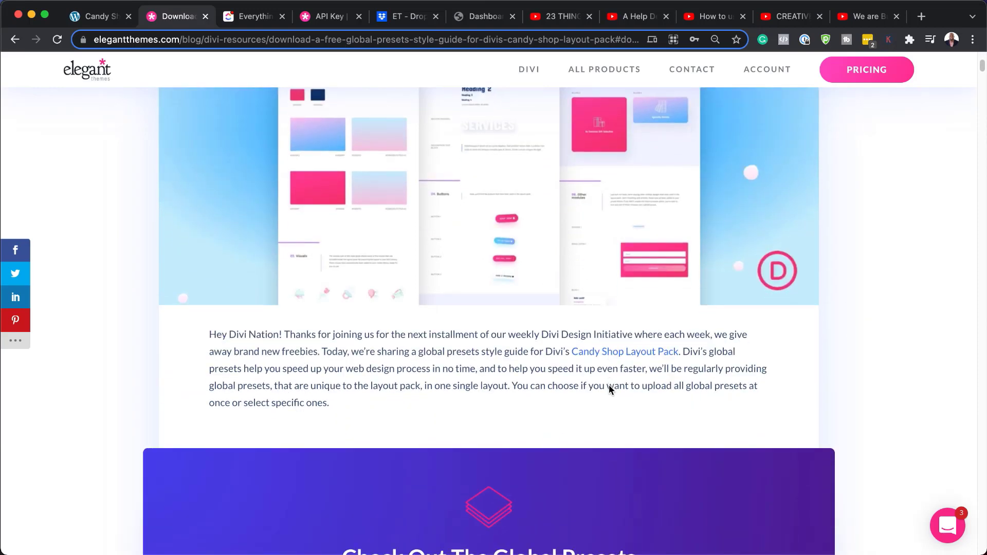
scroll(down, 3)
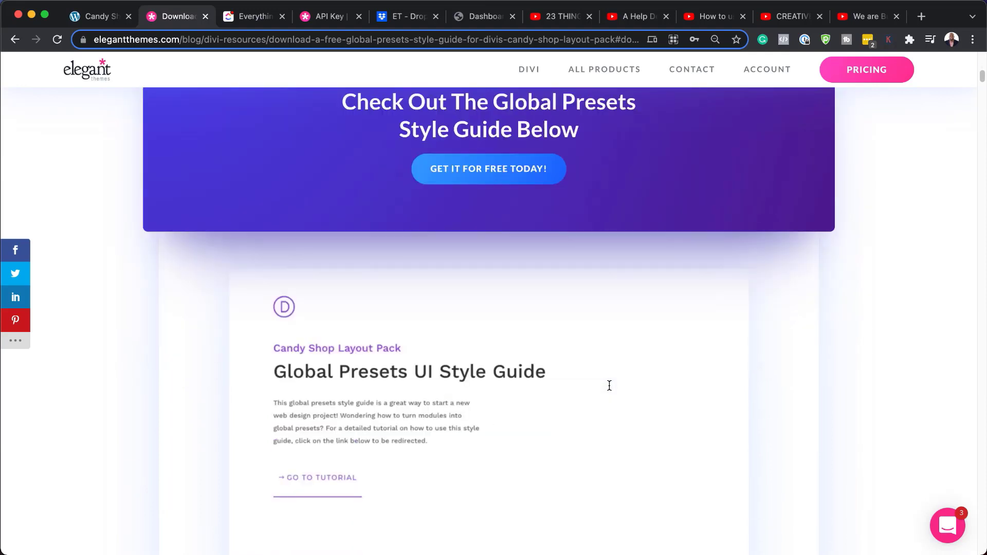
scroll(down, 3)
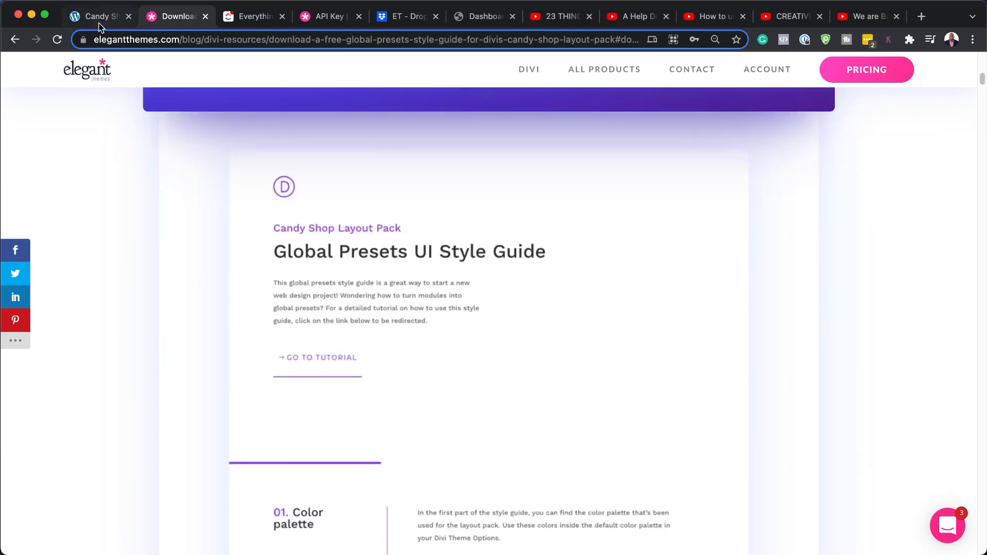
scroll(down, 3)
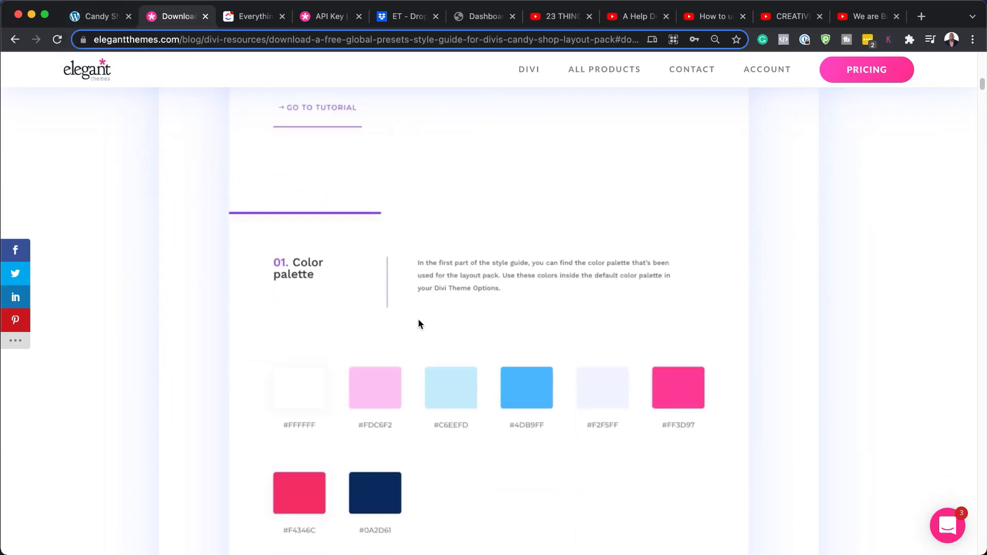
scroll(down, 3)
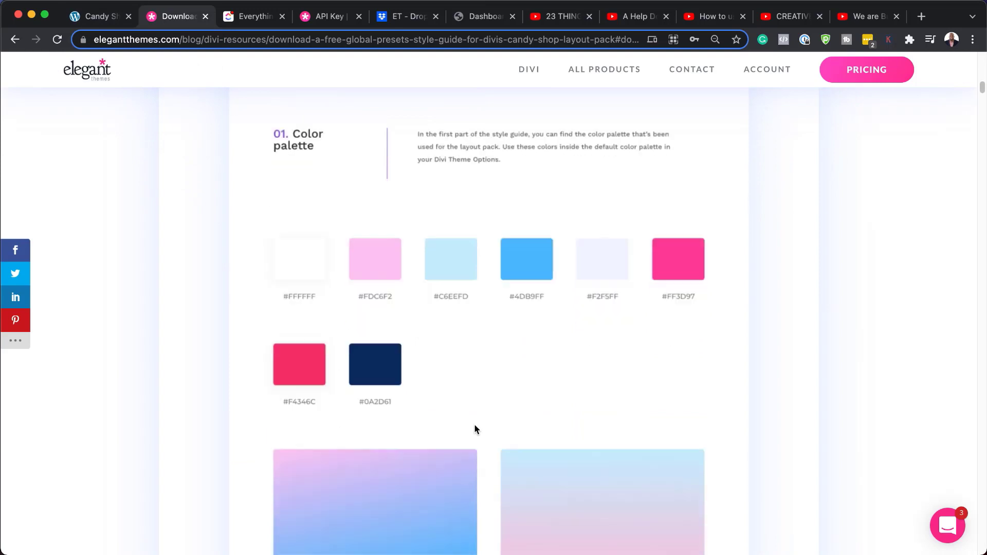
scroll(down, 3)
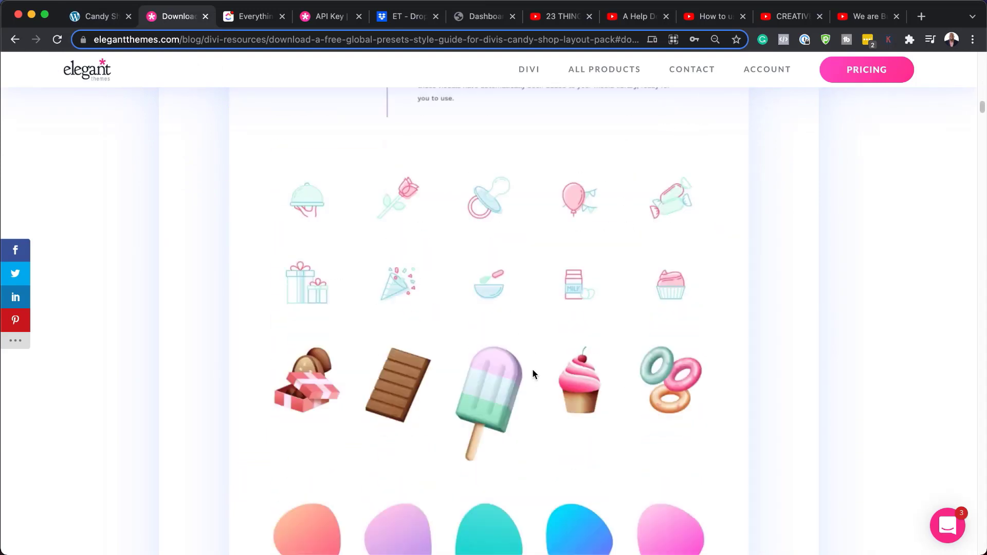
scroll(down, 3)
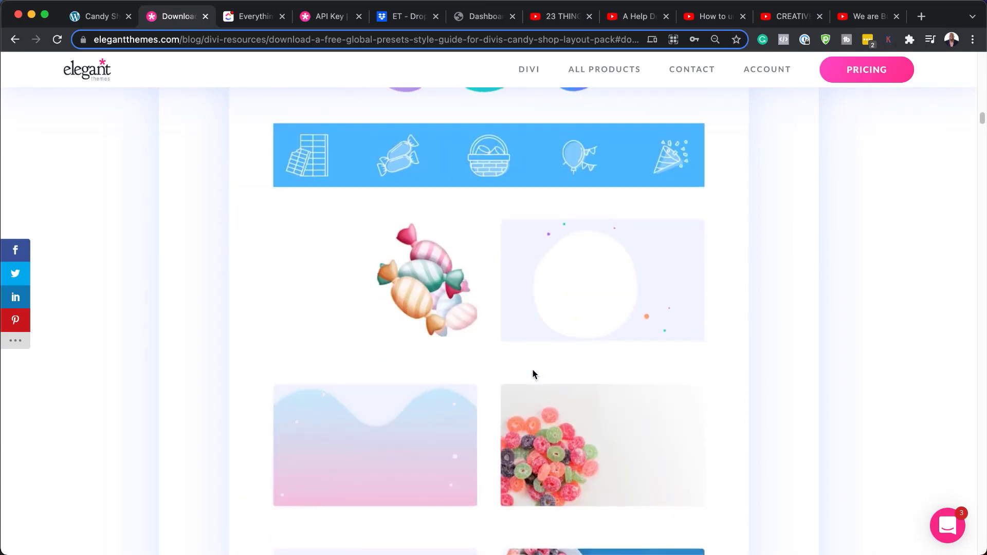
scroll(down, 3)
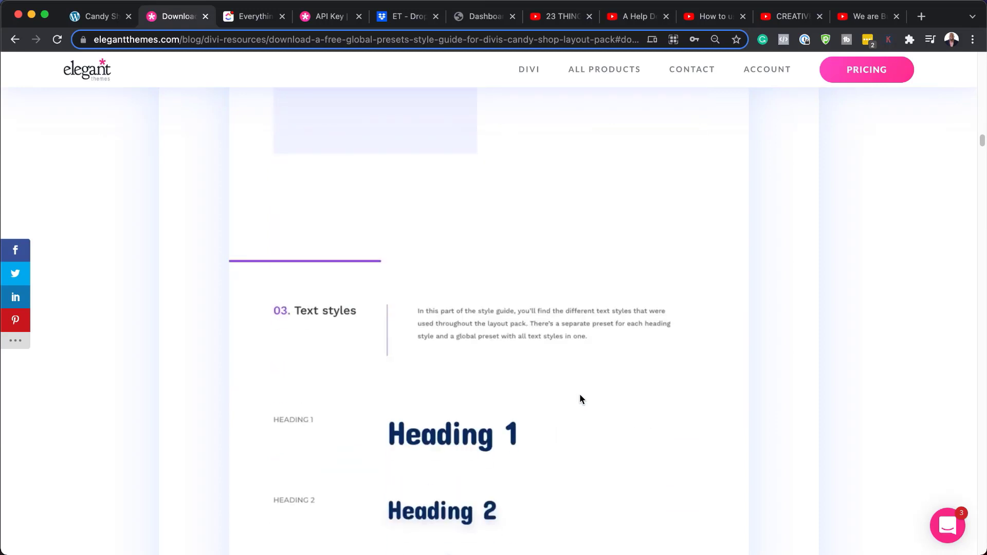
scroll(down, 3)
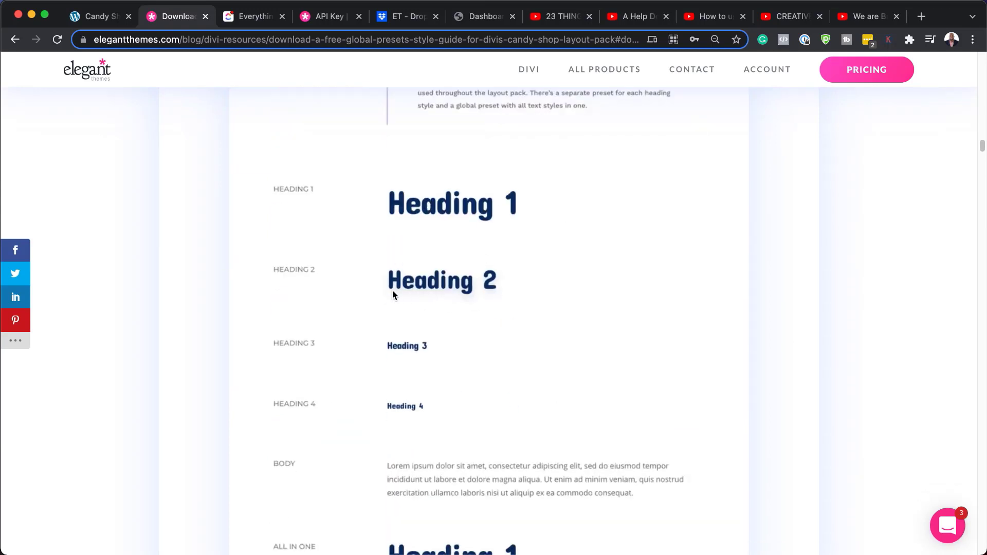
scroll(down, 3)
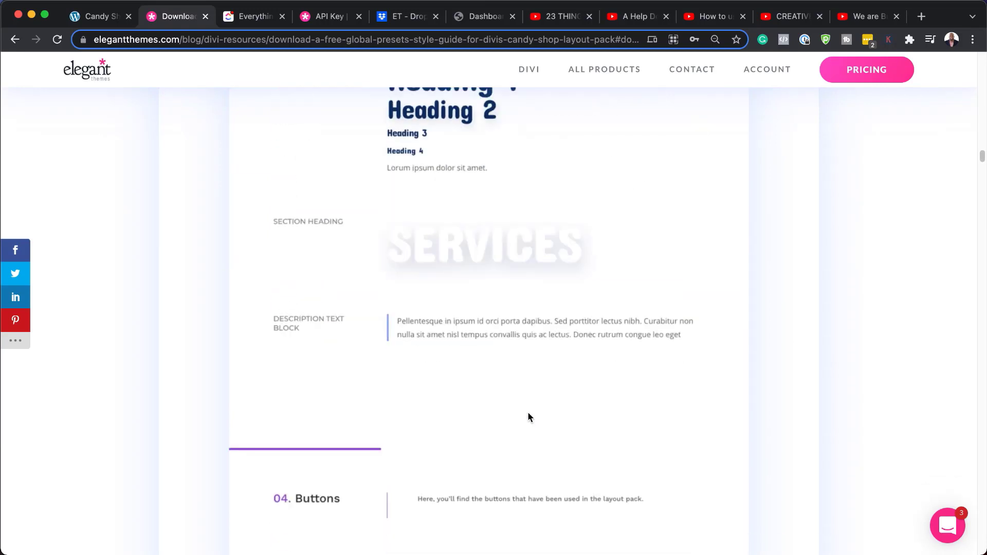
scroll(down, 3)
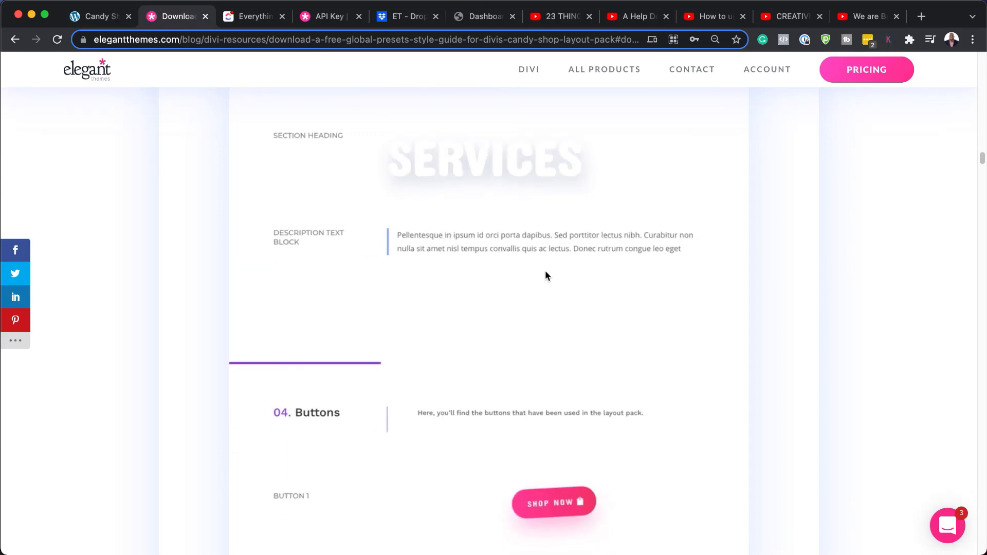
scroll(down, 3)
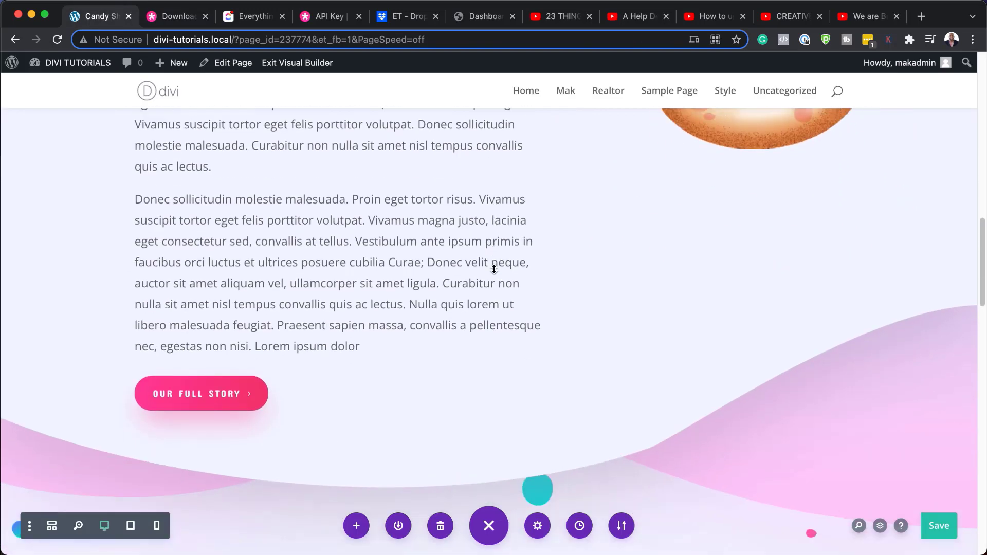
Insert a Button module below the story text via the module search 'butt'.
scroll(down, 3)
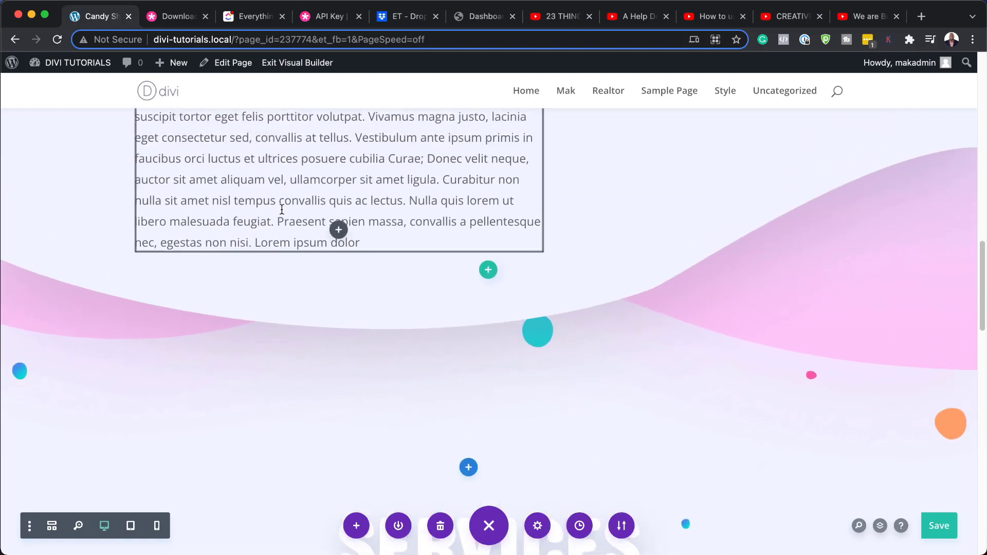
click(338, 229)
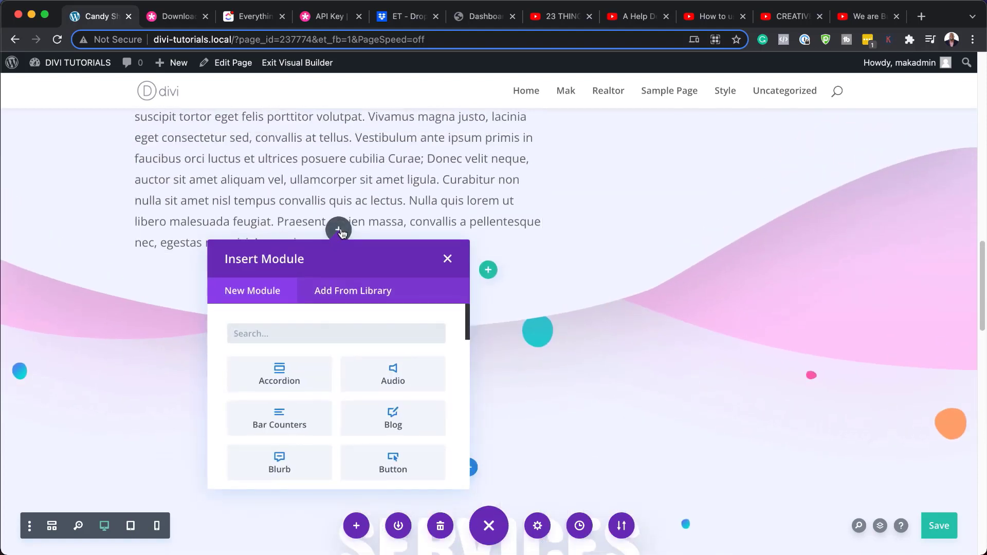
text(butt)
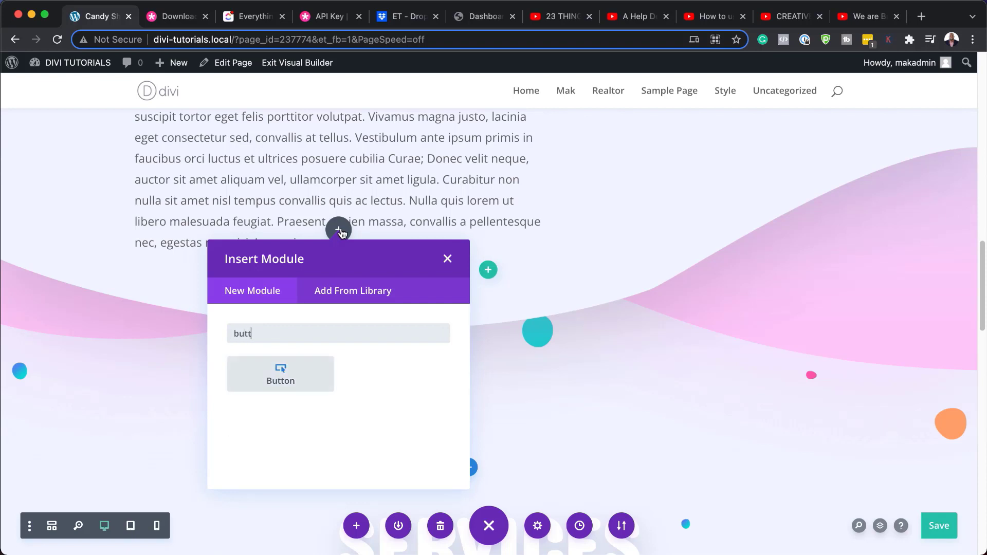
click(279, 373)
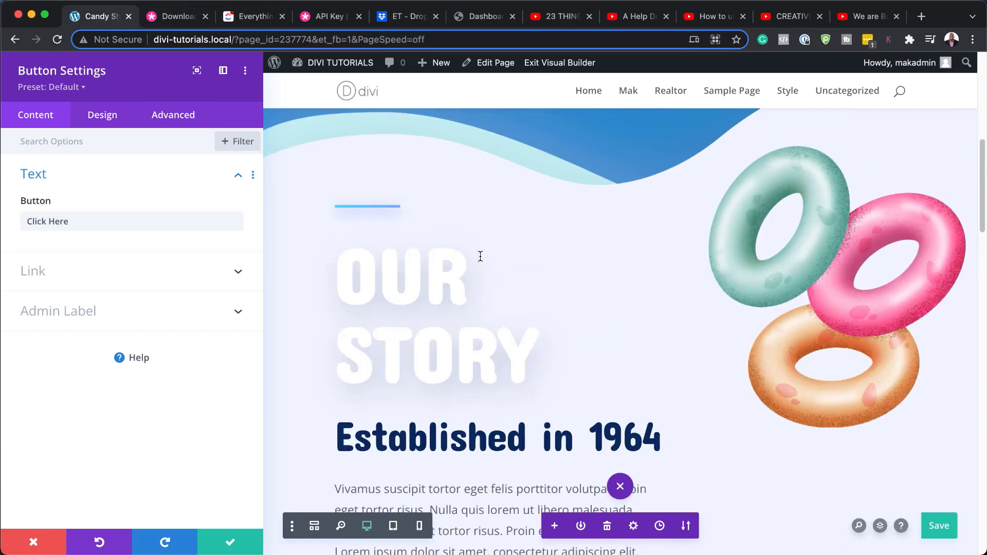
Try the CSLP - Button 1 preset, settle on CSLP - Button 3, and start retyping the button text as Click Here To Download.
scroll(down, 3)
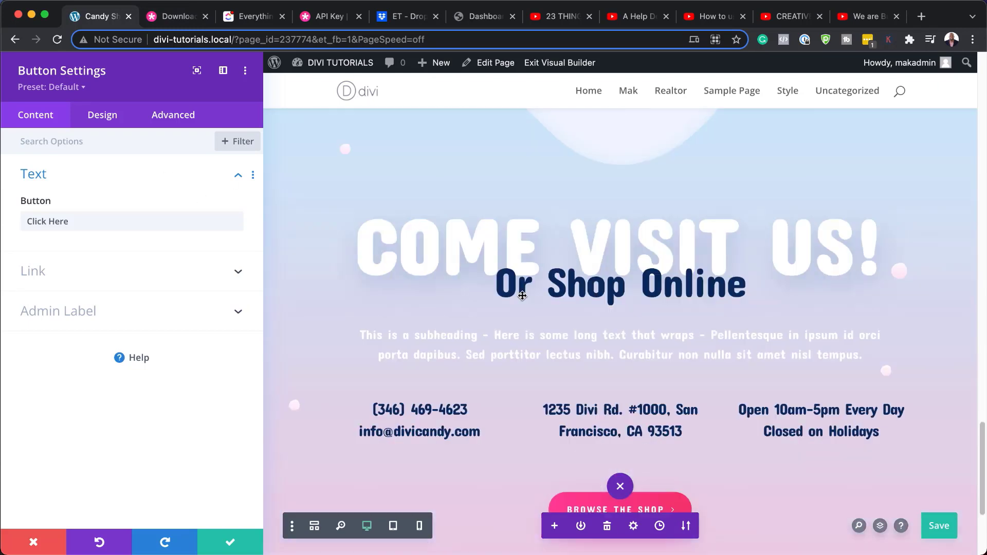
scroll(down, 3)
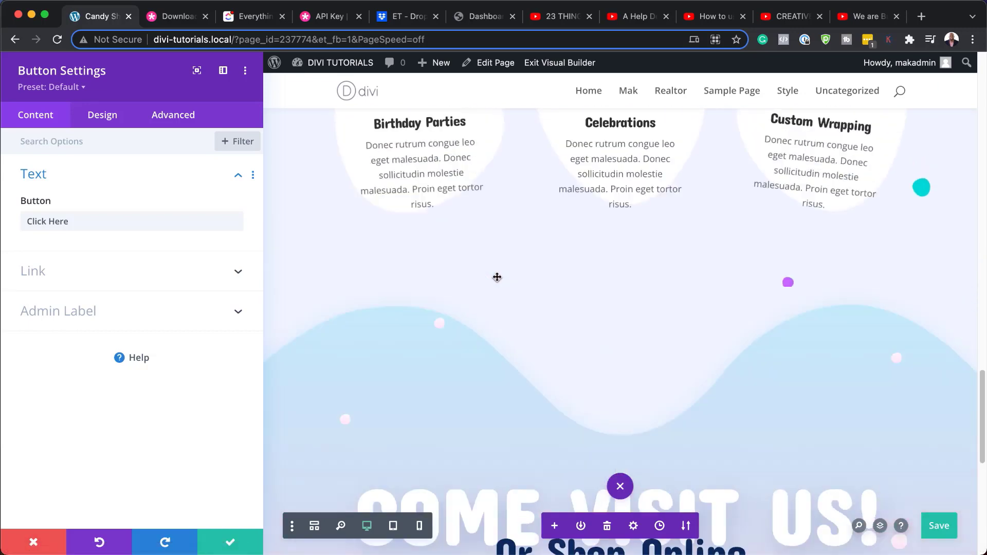
scroll(down, 3)
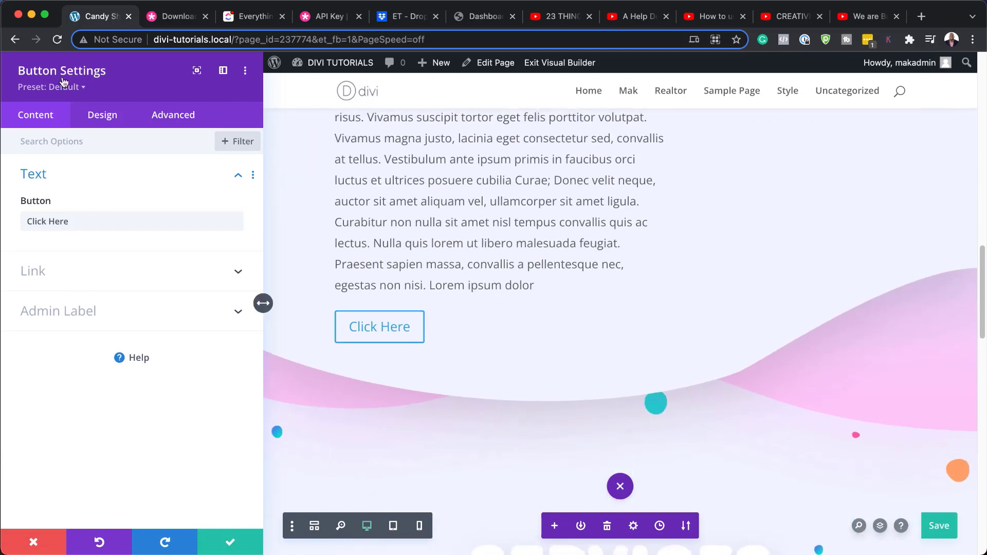
click(61, 87)
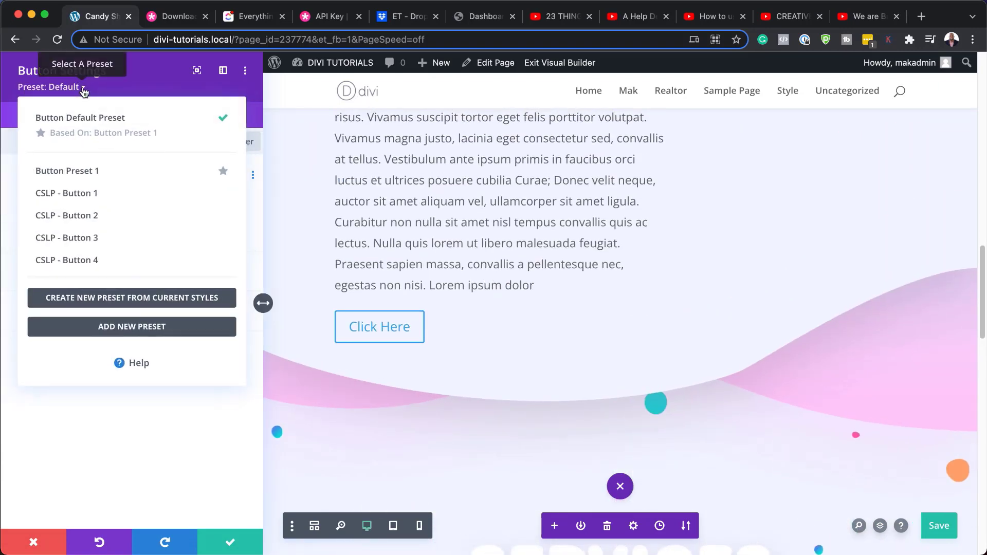
mouse_move(67, 192)
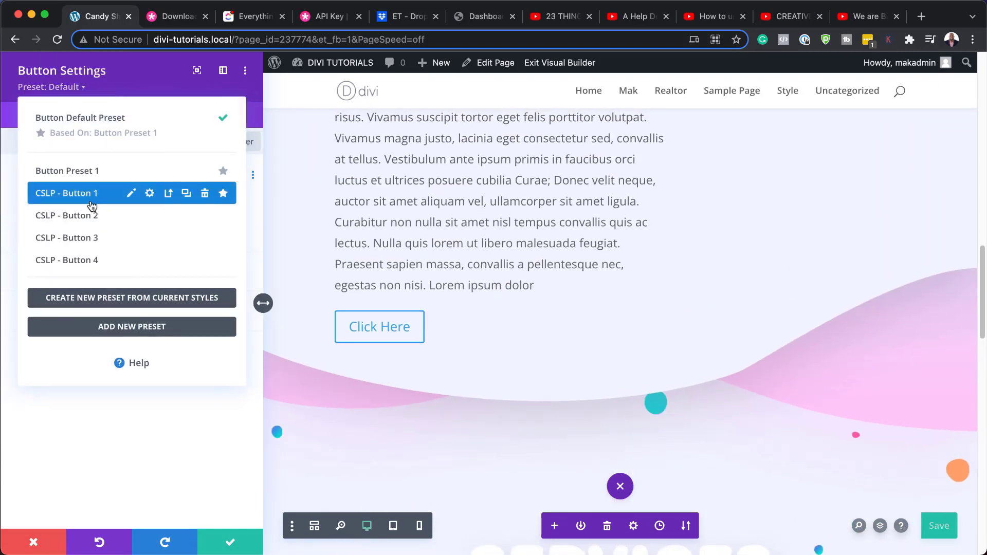
click(66, 192)
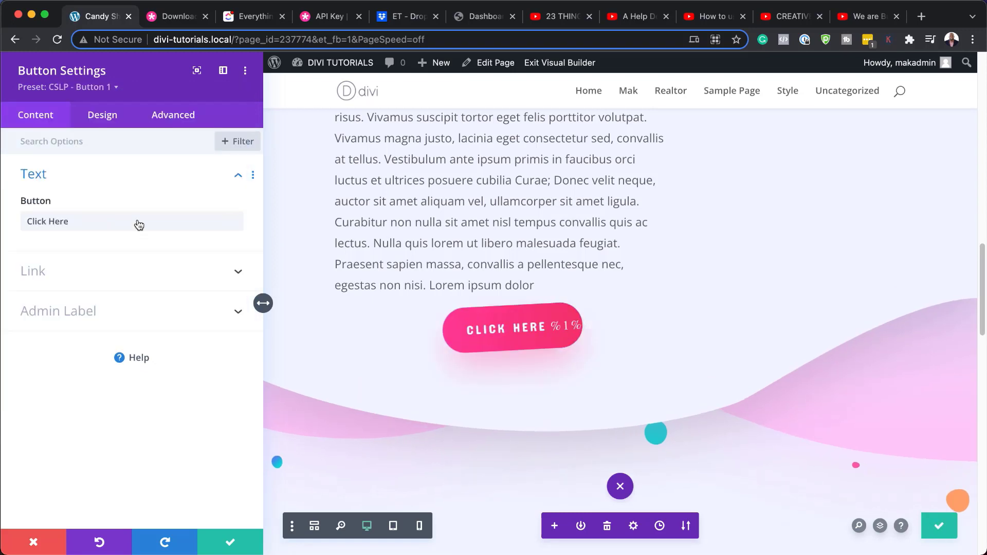
mouse_move(510, 340)
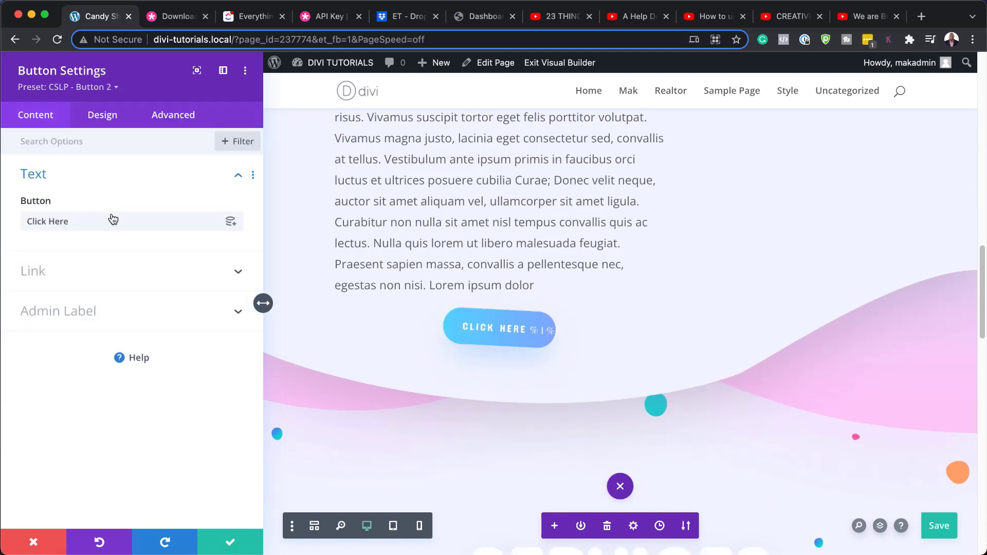
click(116, 88)
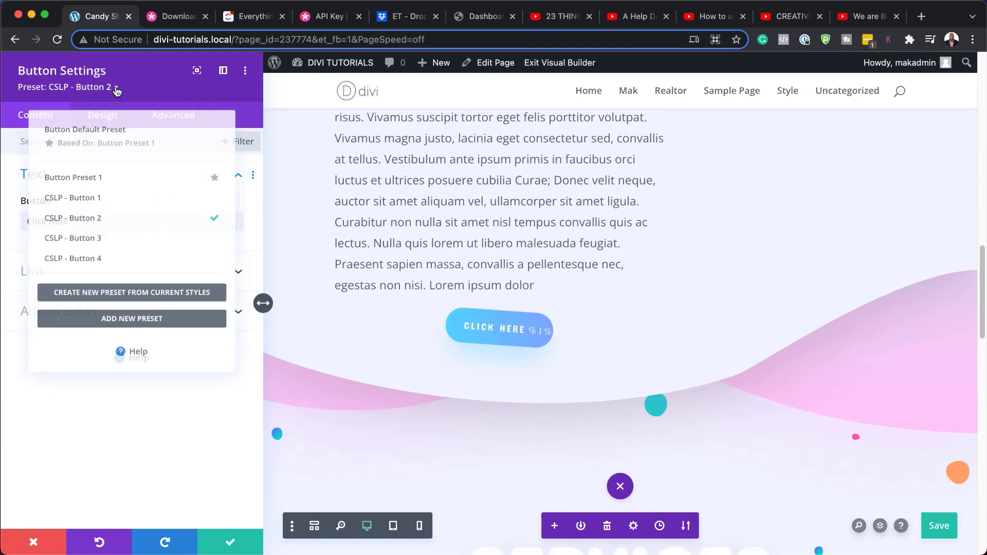
click(72, 238)
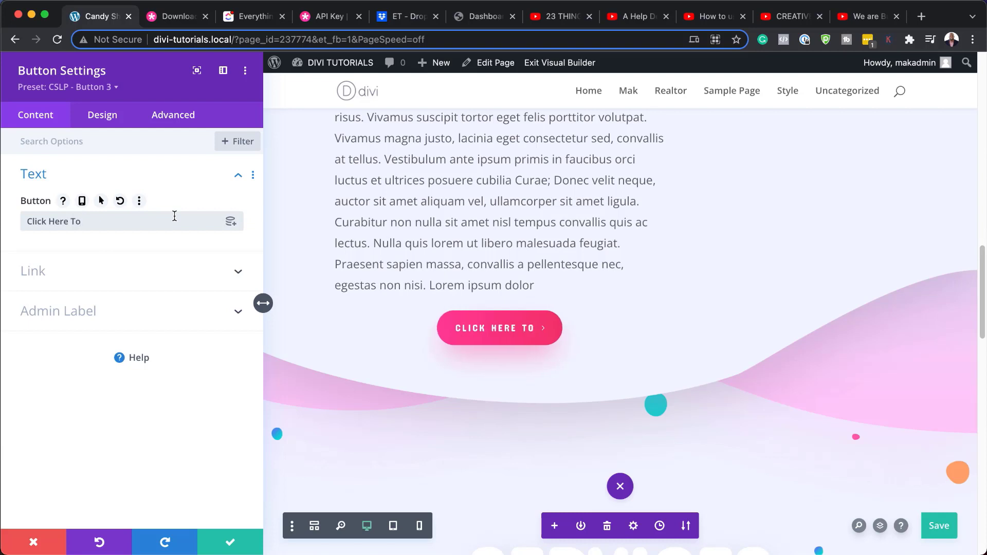
text(Download)
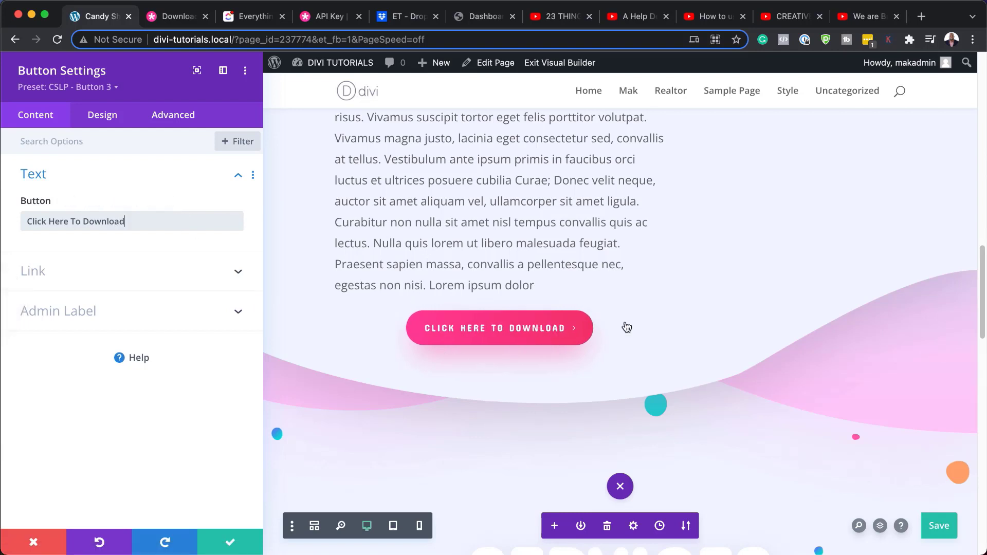
mouse_move(309, 485)
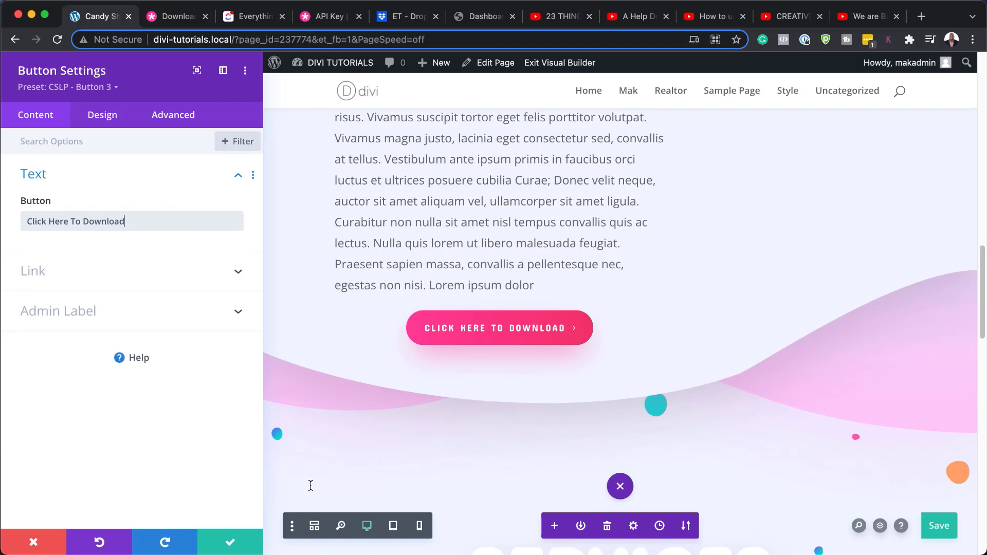
mouse_move(229, 542)
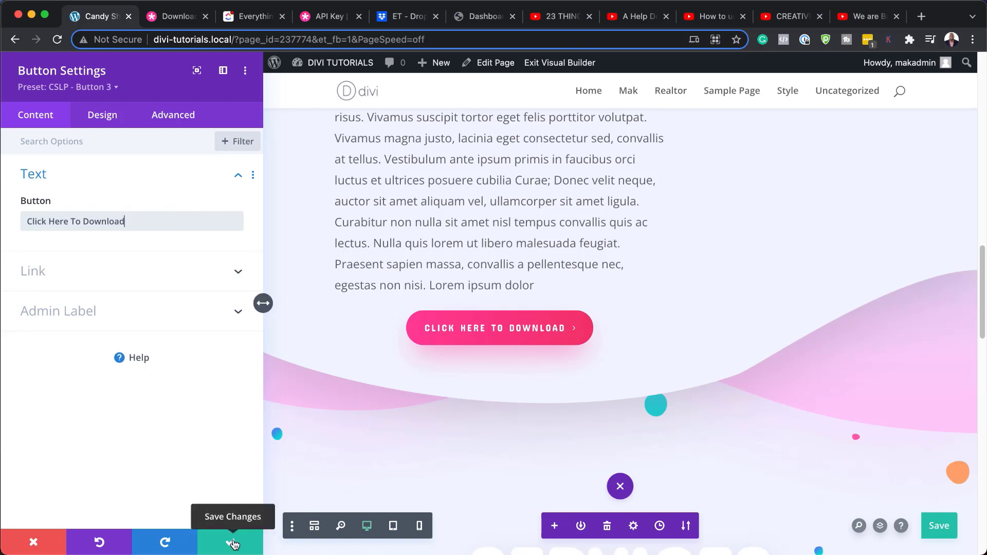
Save the download button and insert a Text module below the paragraph text.
click(234, 542)
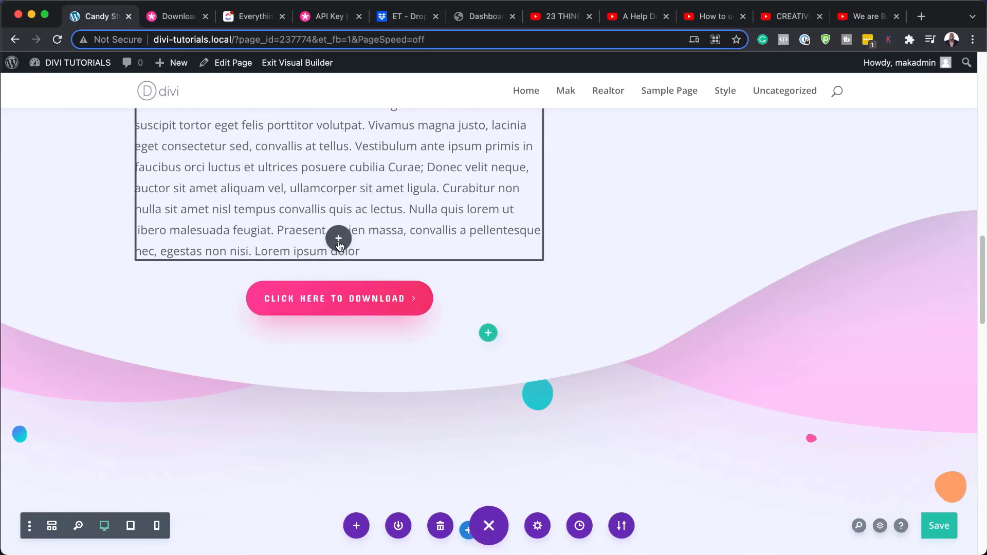
click(338, 238)
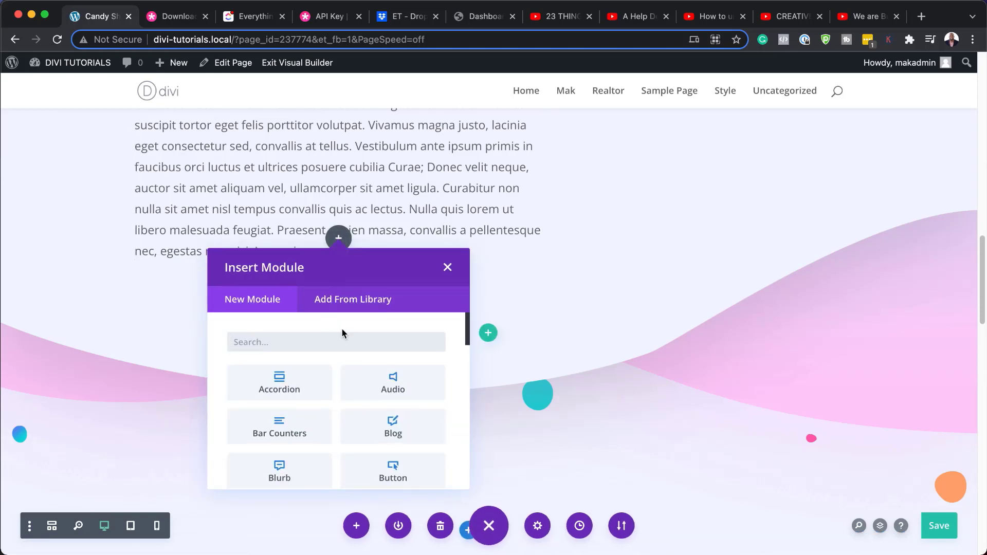
text(text)
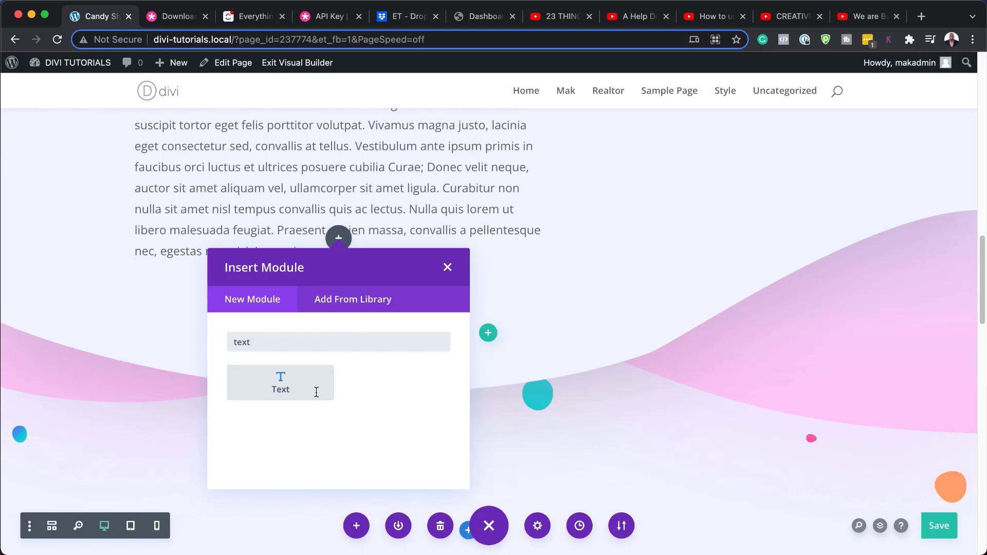
click(279, 382)
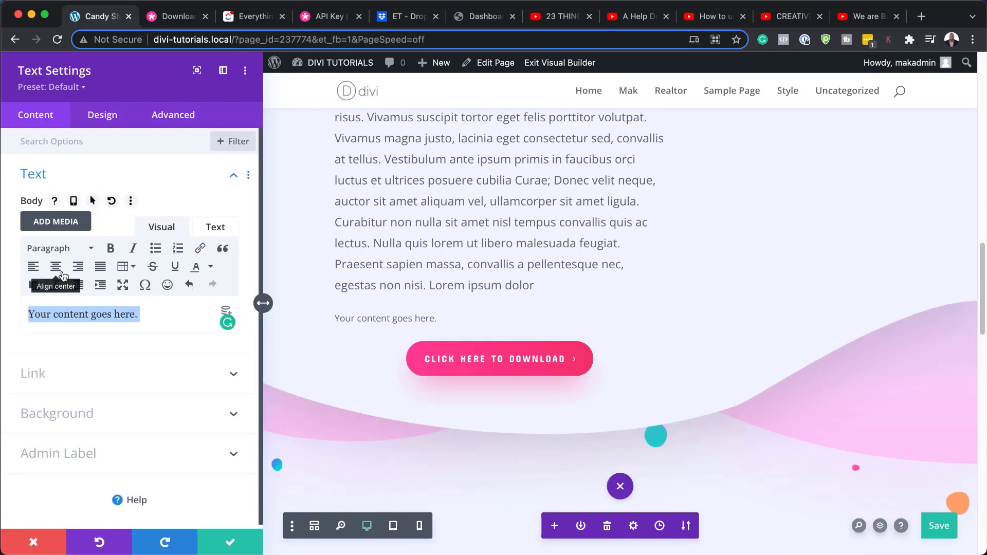
Make the new text a Heading 1 and style it with the CSLP - H1 - 1 preset.
click(60, 248)
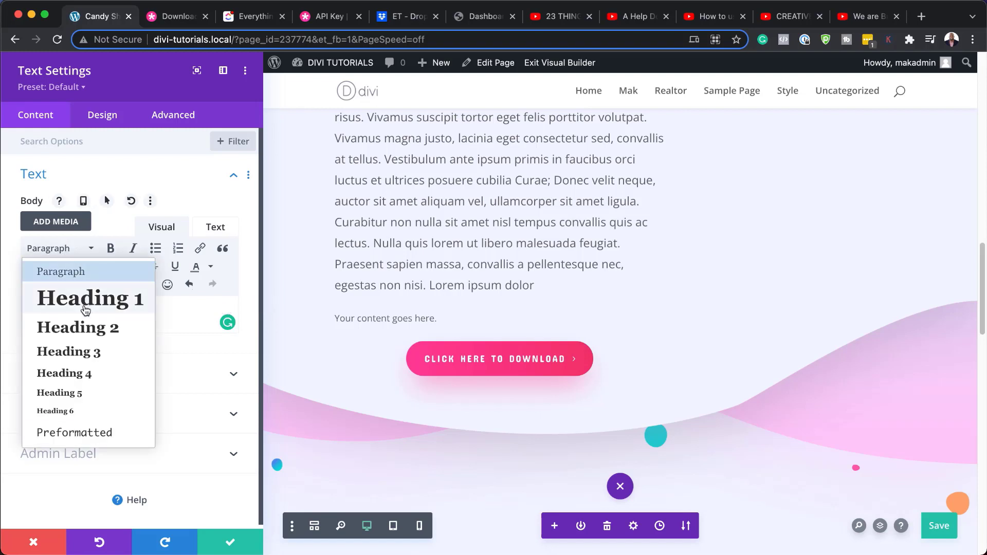
click(89, 298)
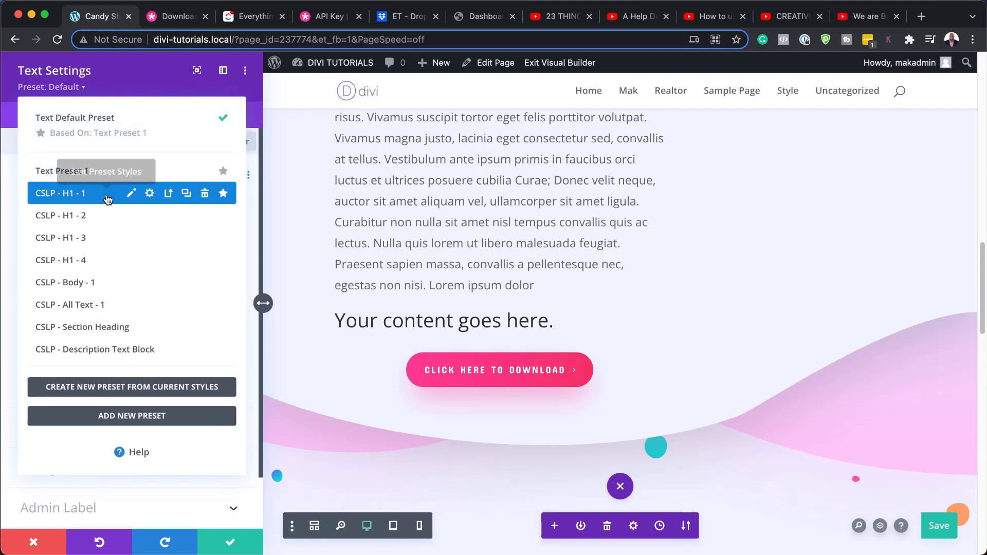
click(61, 193)
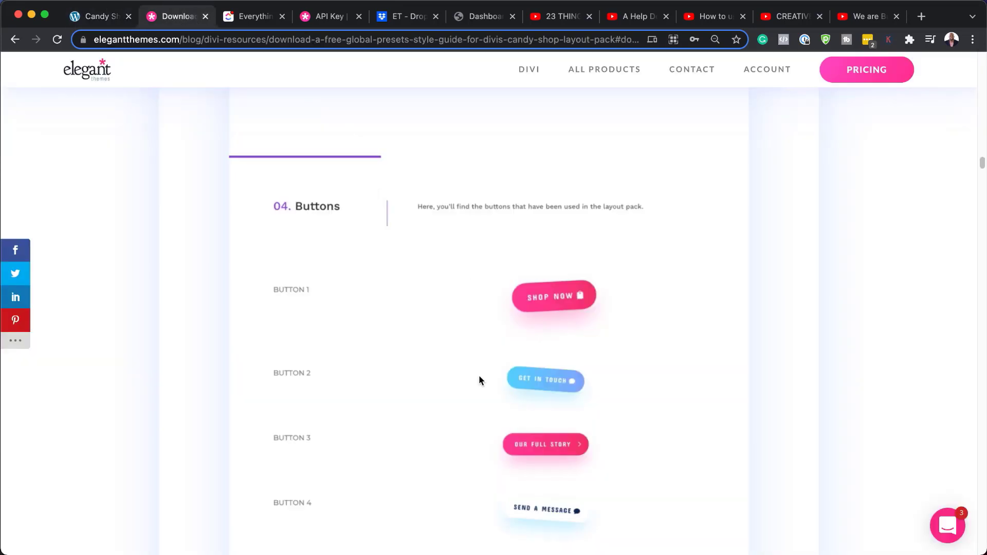
Scroll the style guide past Buttons and Blurbs to the Email Optin 1 example.
scroll(down, 3)
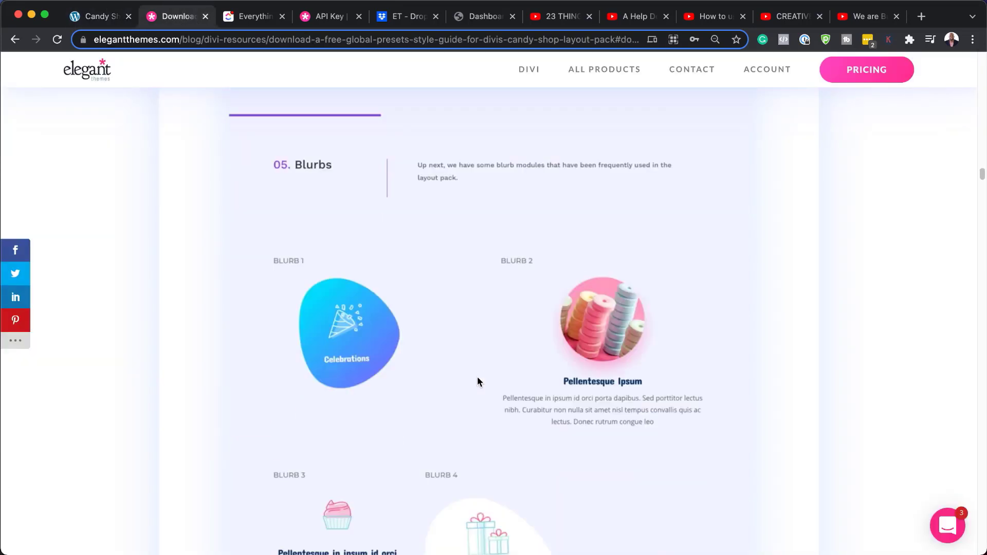
scroll(down, 3)
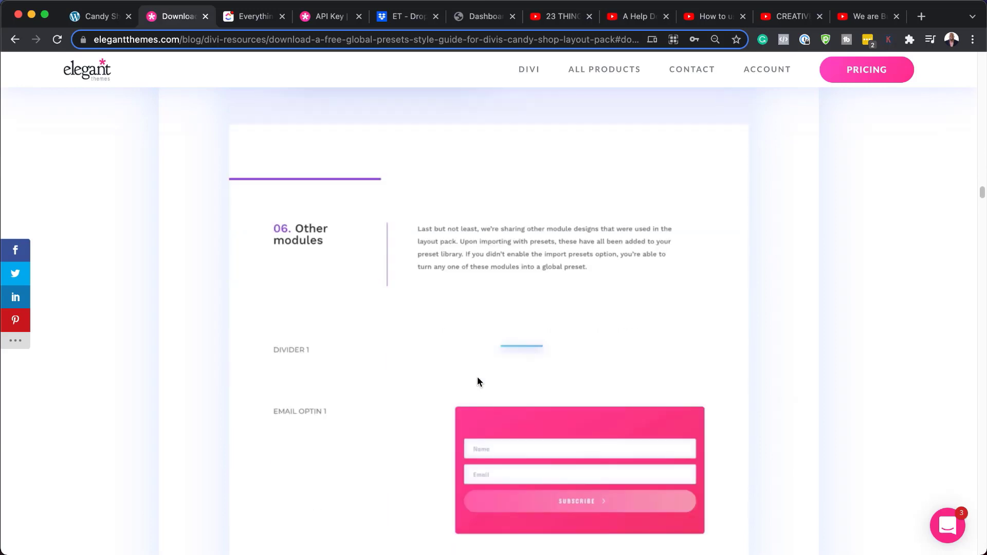
scroll(down, 3)
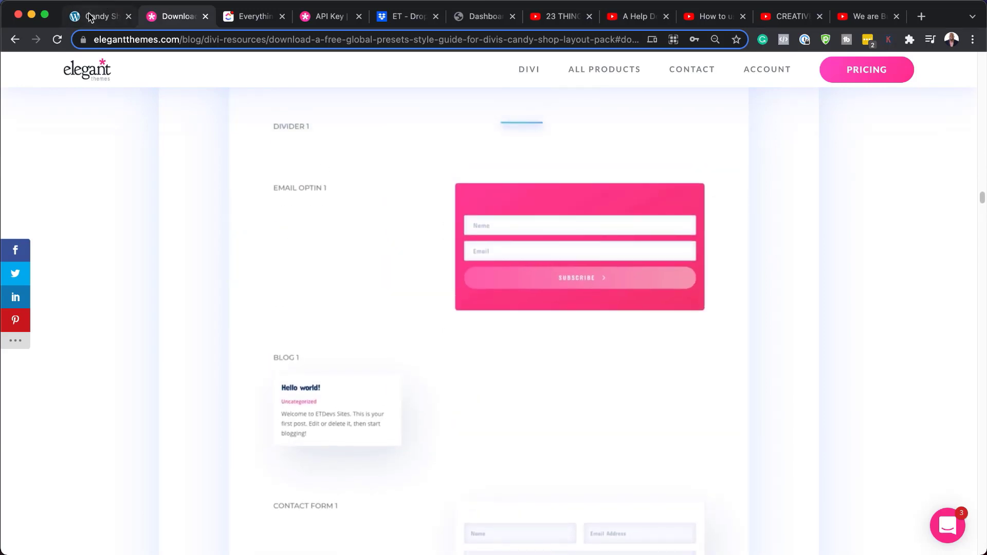
Back in the Candy Shop editor, save the heading settings and scroll to the Browse the Shop button.
click(99, 15)
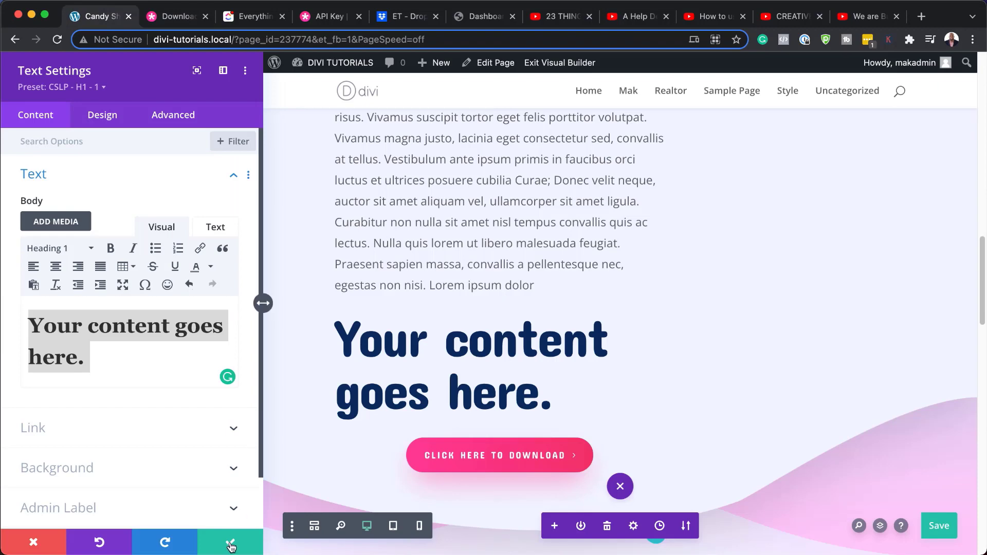
click(231, 542)
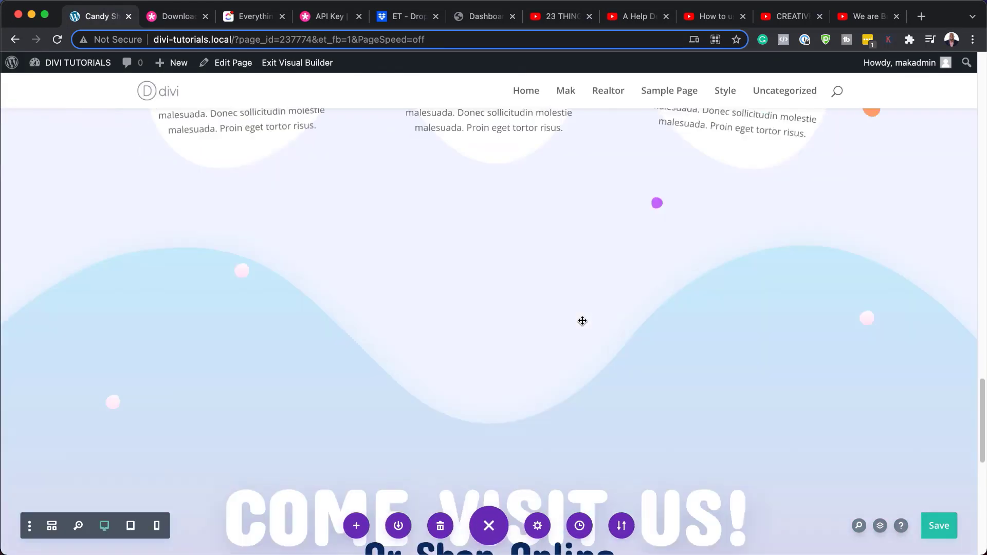
scroll(down, 3)
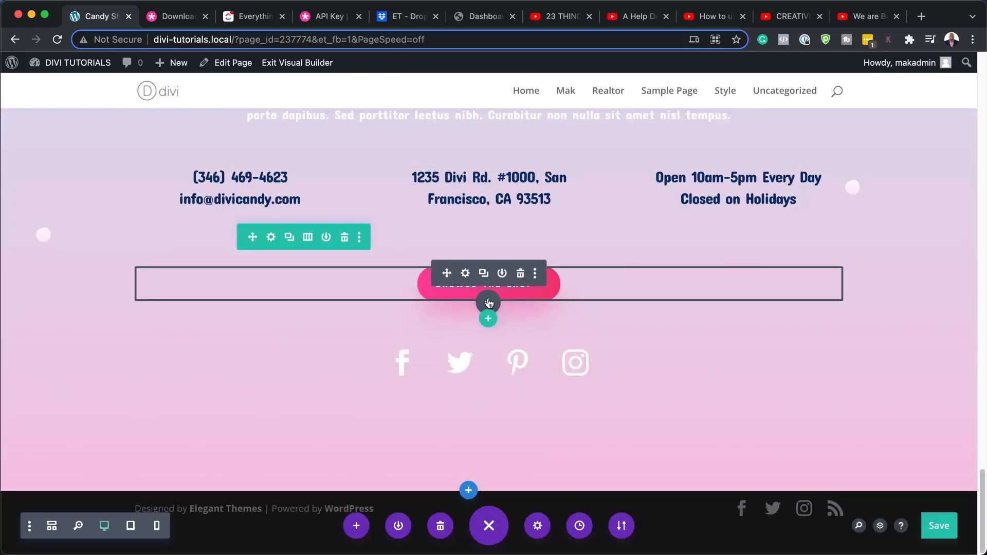
Insert an Email Optin module below the Browse the Shop button via the search 'ema'.
click(488, 319)
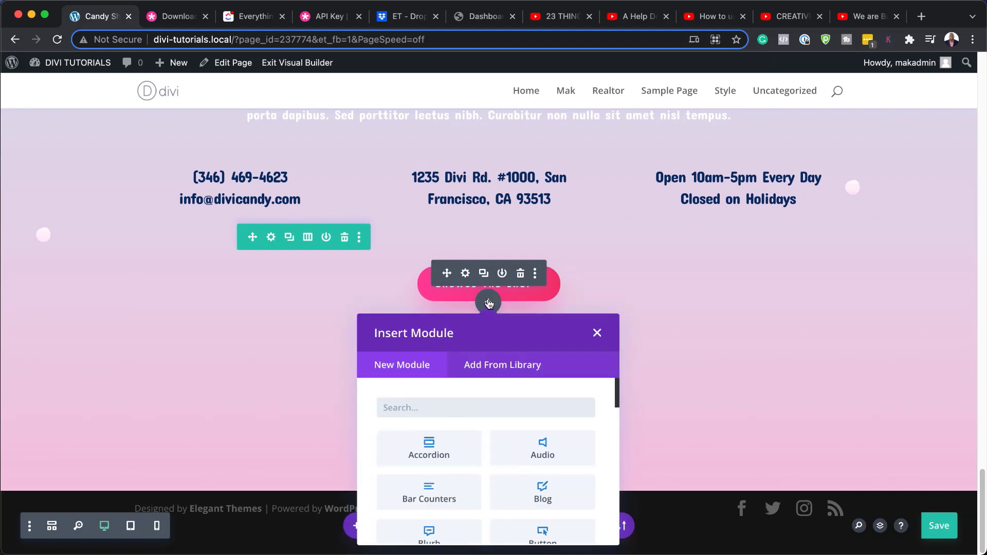
text(emai)
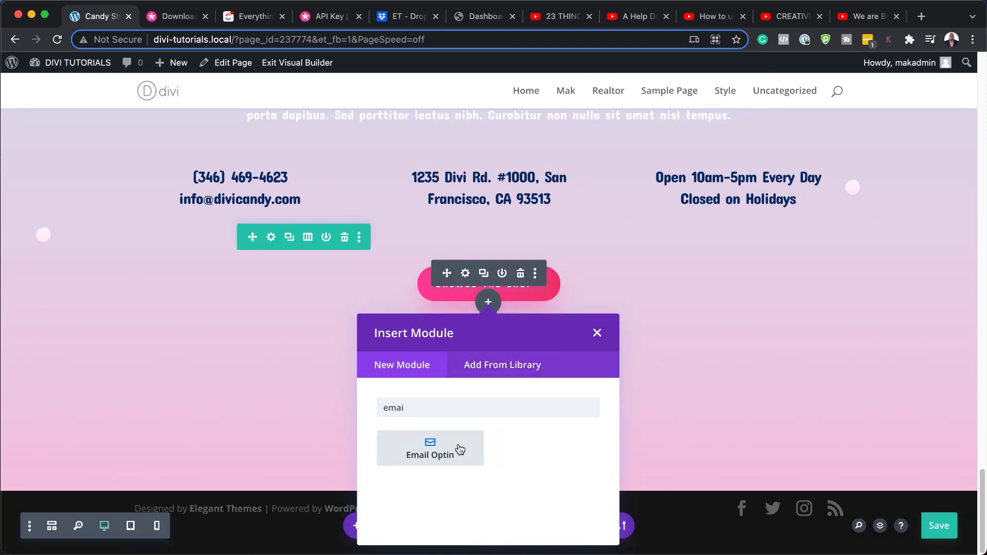
click(430, 448)
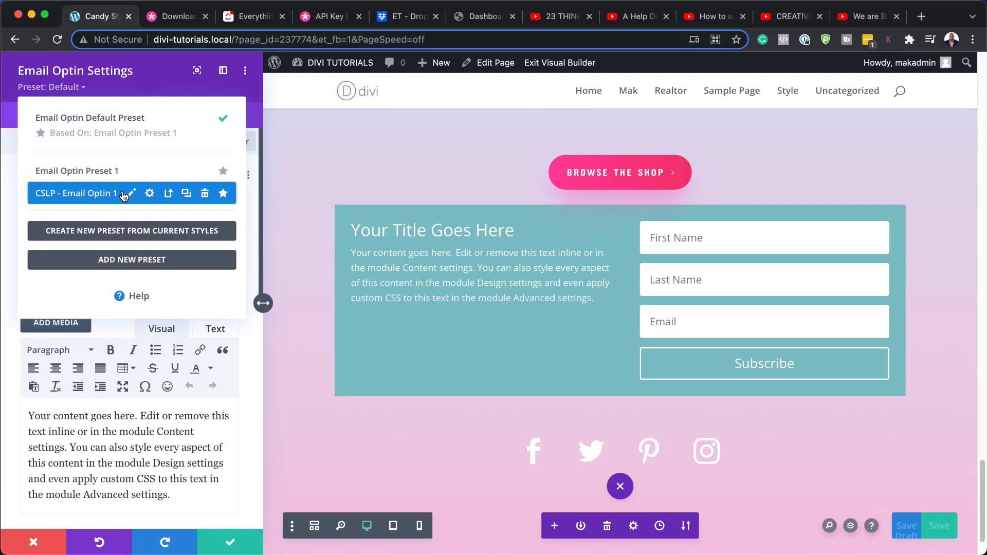
Apply the CSLP - Email Optin 1 preset, turn off Show First Name and Show Last Name, and close the settings.
click(75, 193)
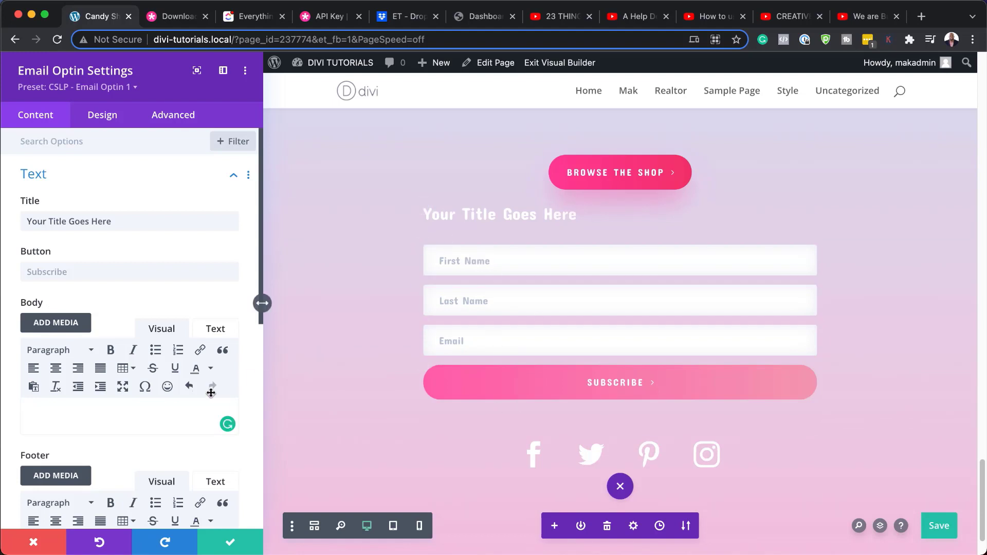
scroll(down, 3)
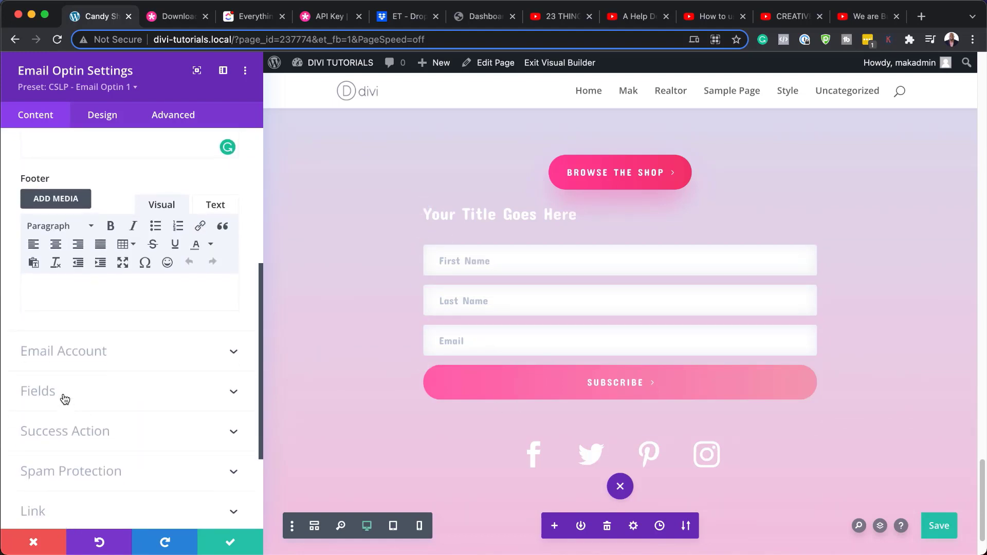
click(63, 391)
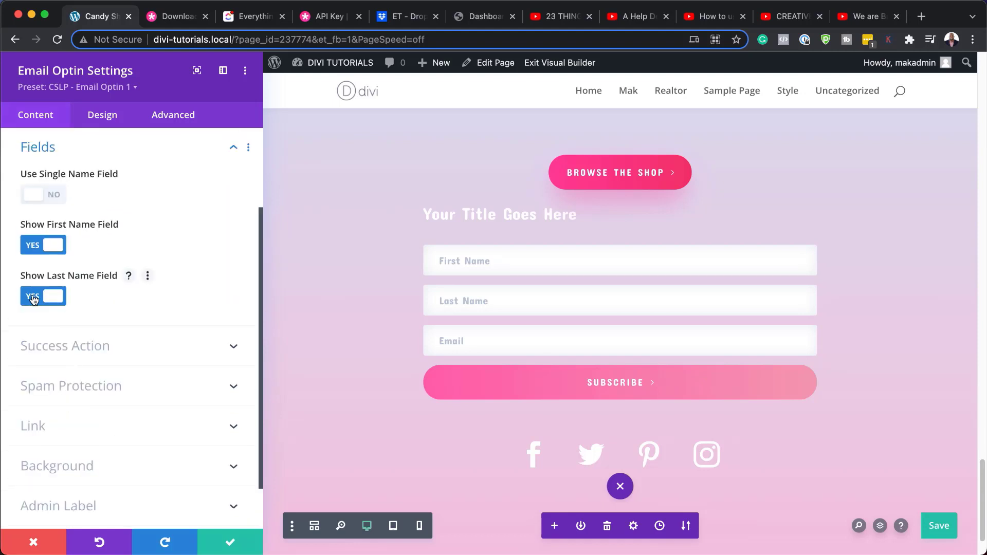
click(43, 296)
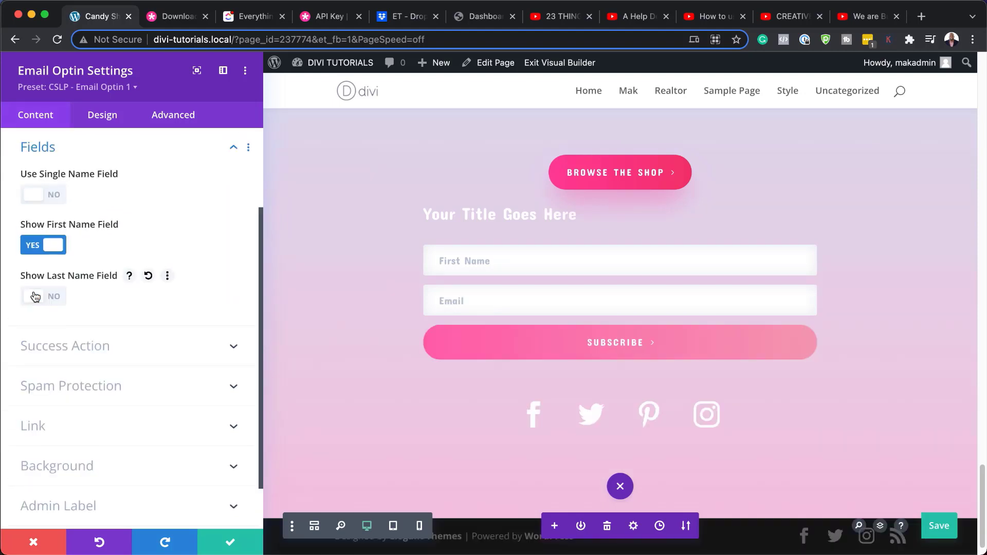
click(43, 245)
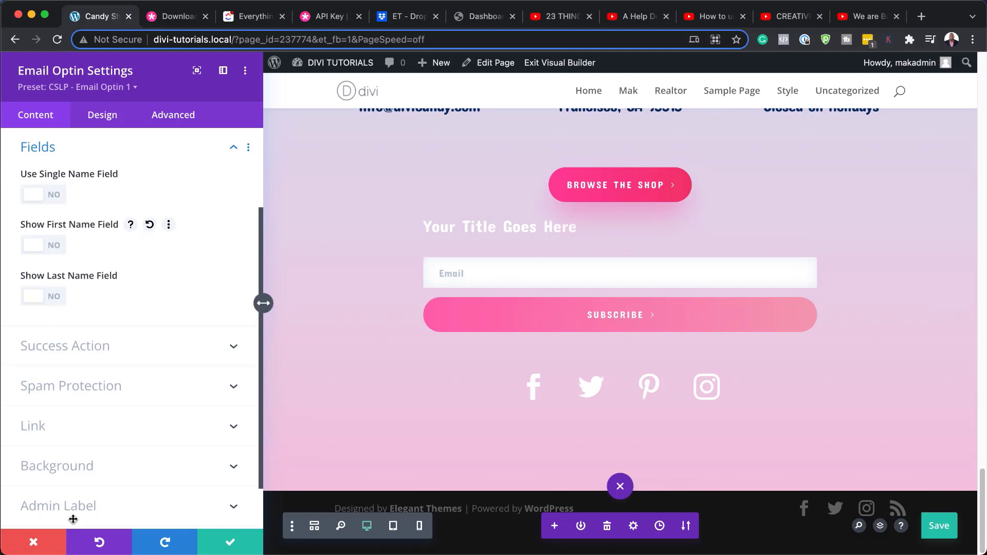
click(619, 486)
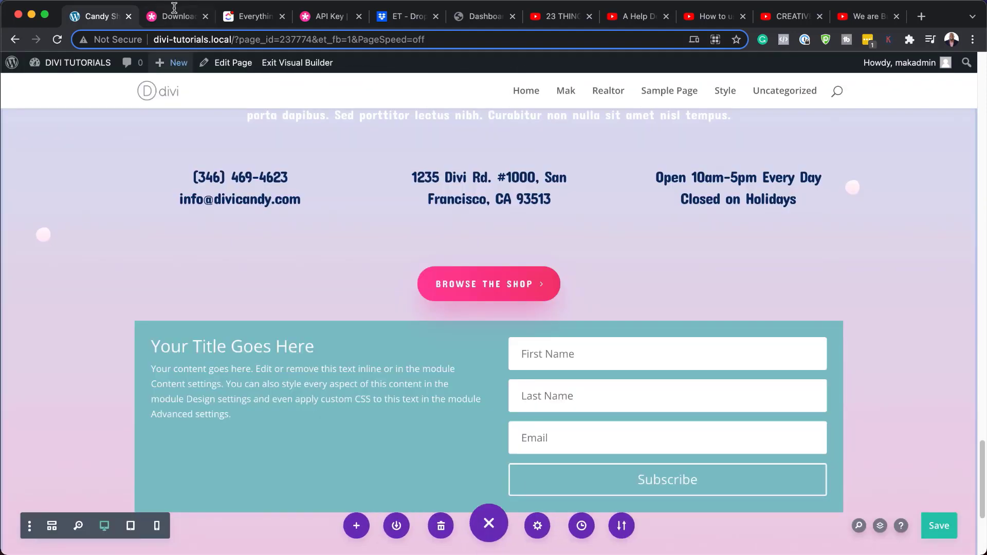
Switch to the Elegant Themes style guide and scroll to its heading and body text styles.
click(175, 15)
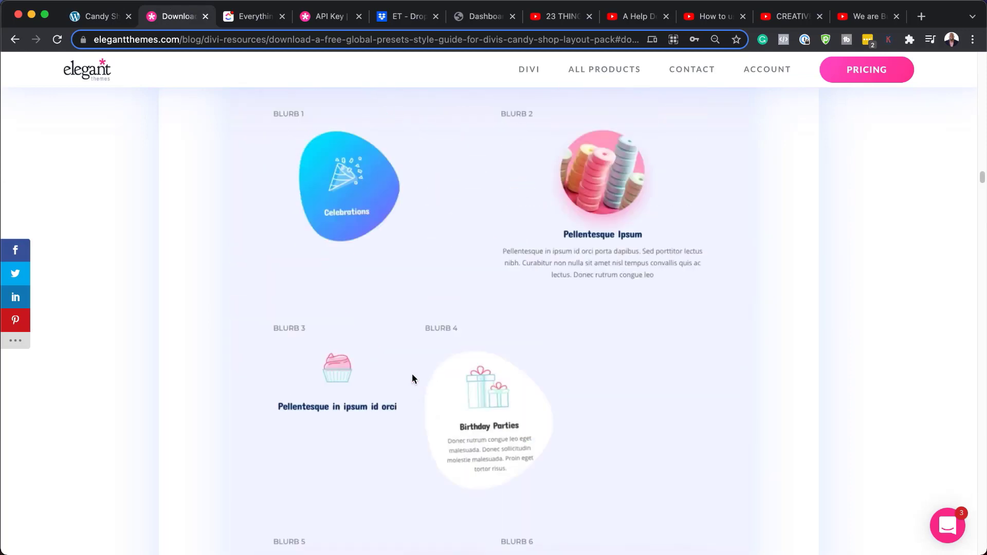
scroll(down, 3)
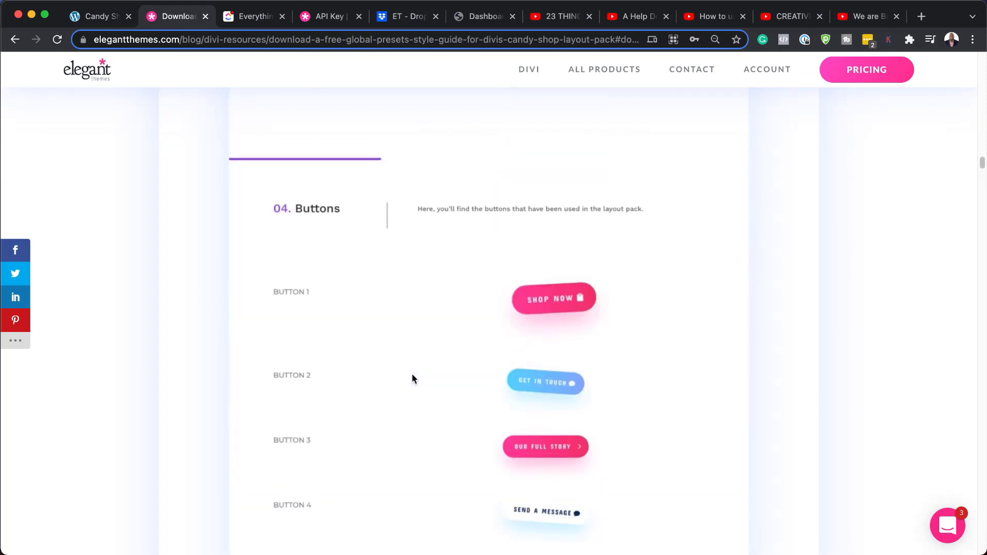
scroll(down, 3)
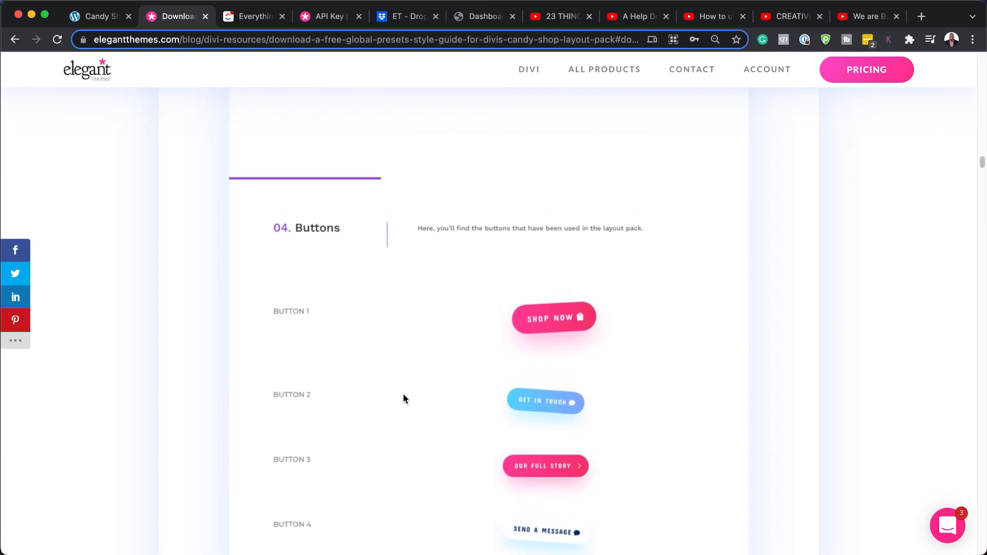
scroll(up, 3)
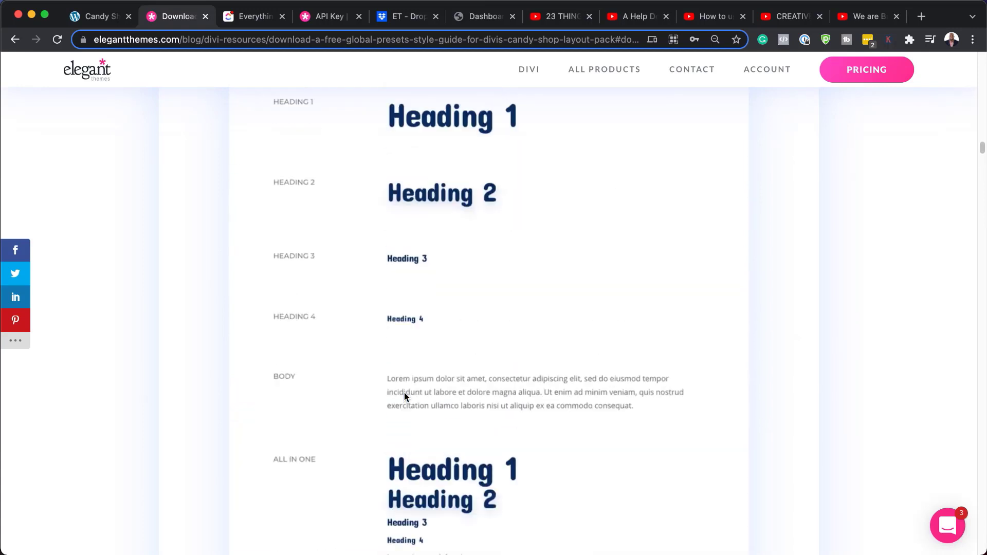
scroll(down, 3)
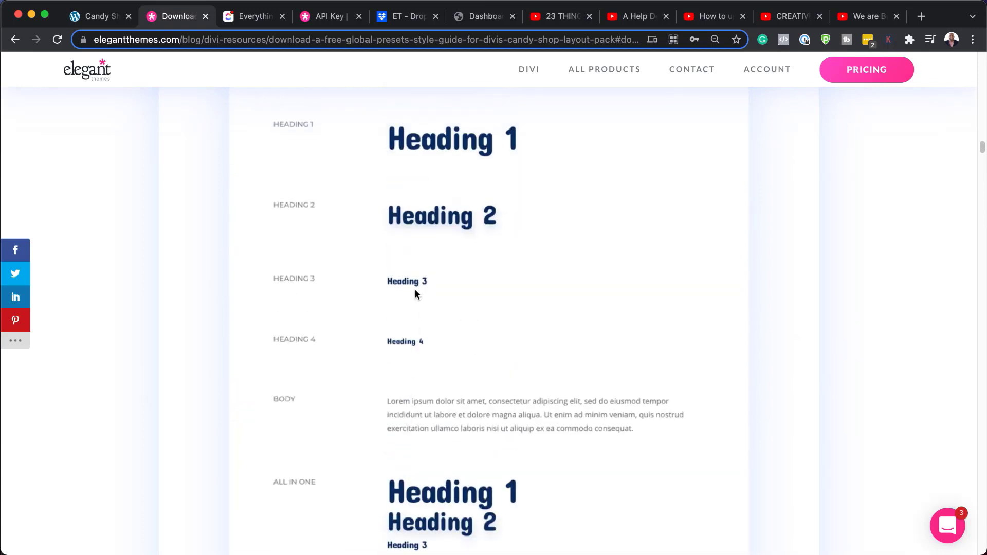